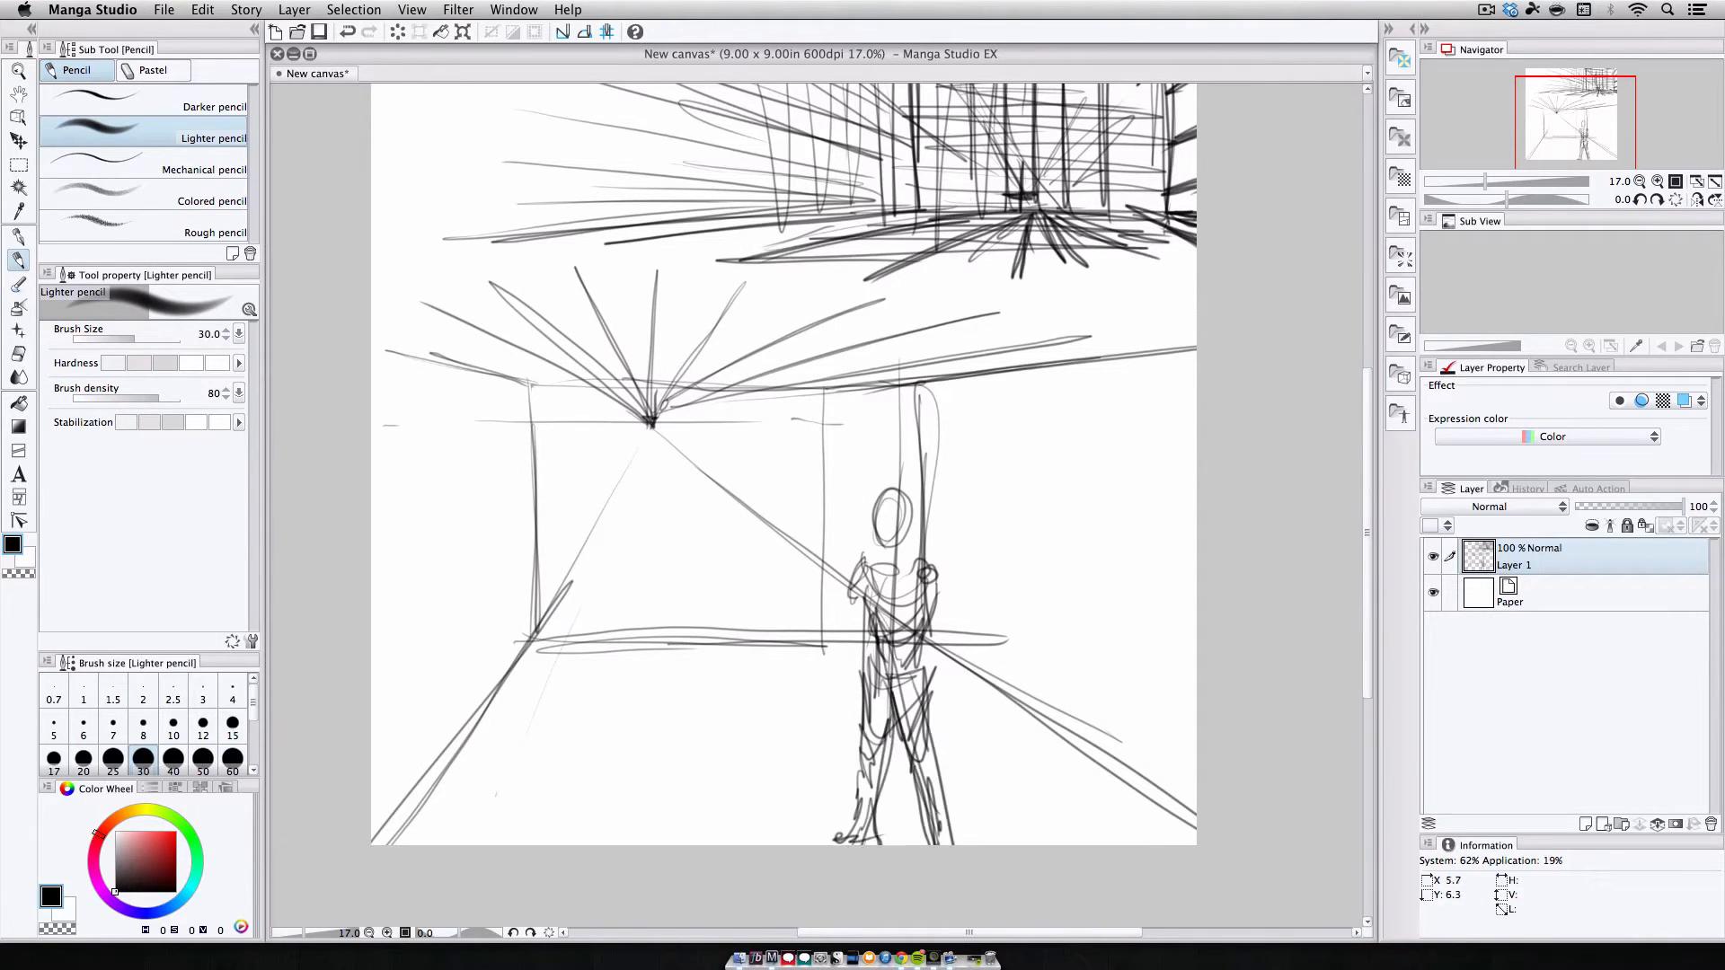
Sketch rough perspective lines and furniture strokes for the living room with the Lighter pencil
drag(495, 572, 594, 682)
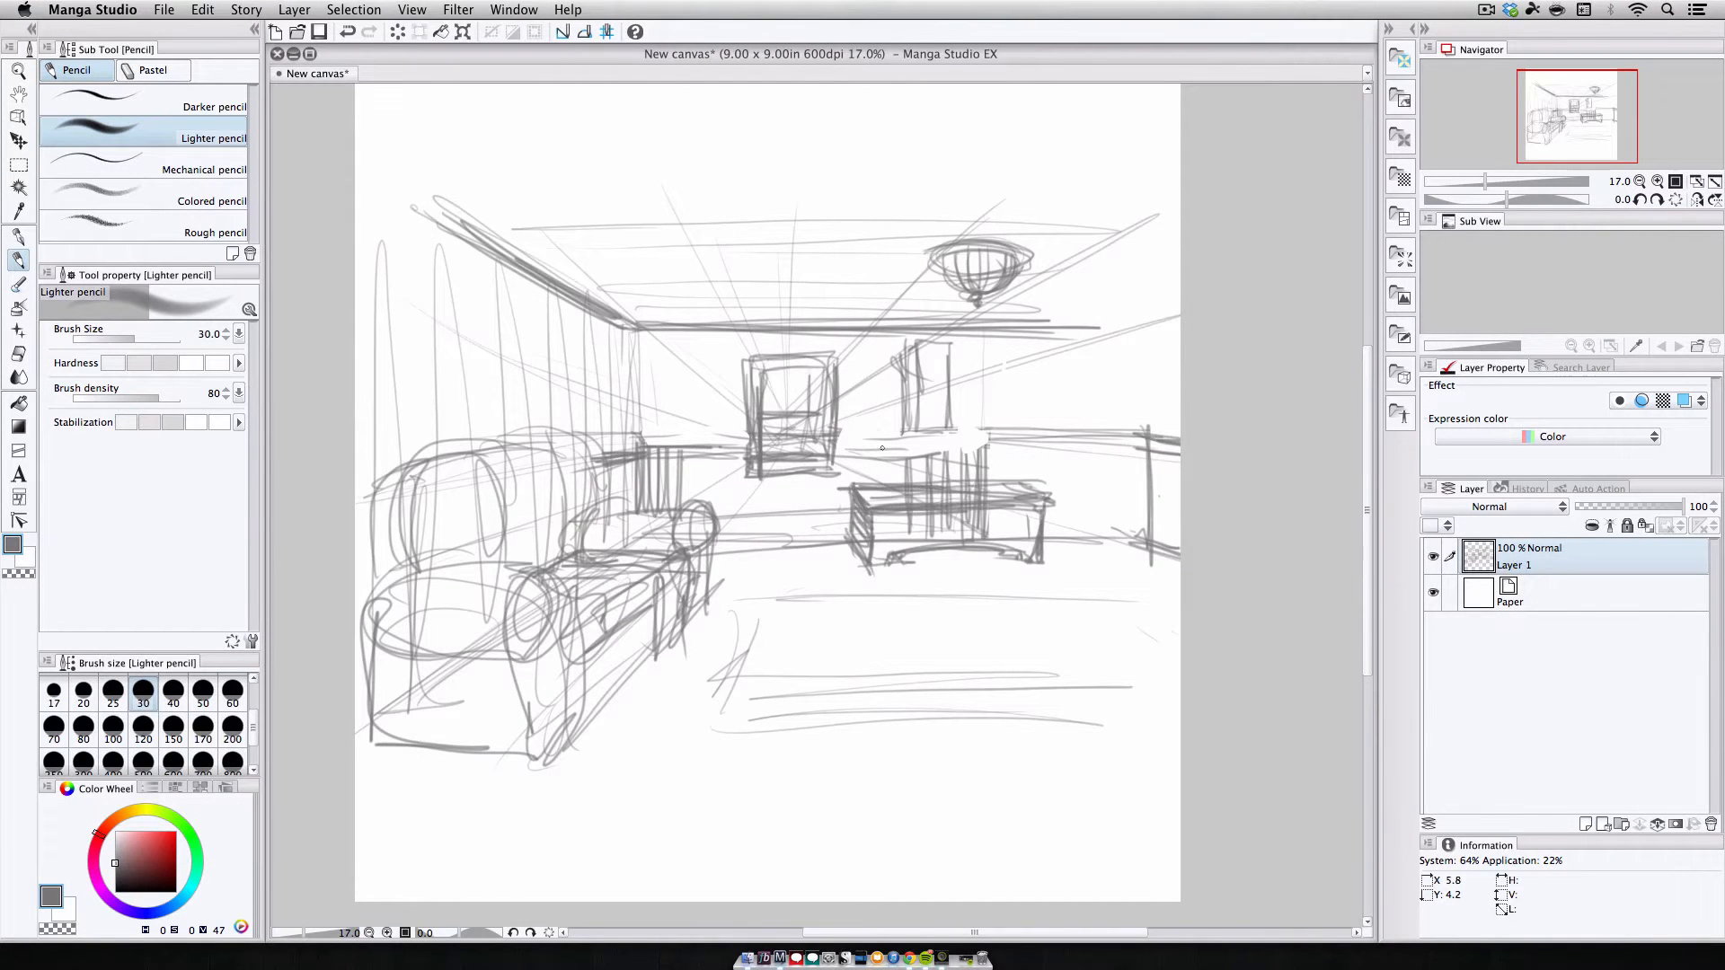
drag(990, 451, 1133, 539)
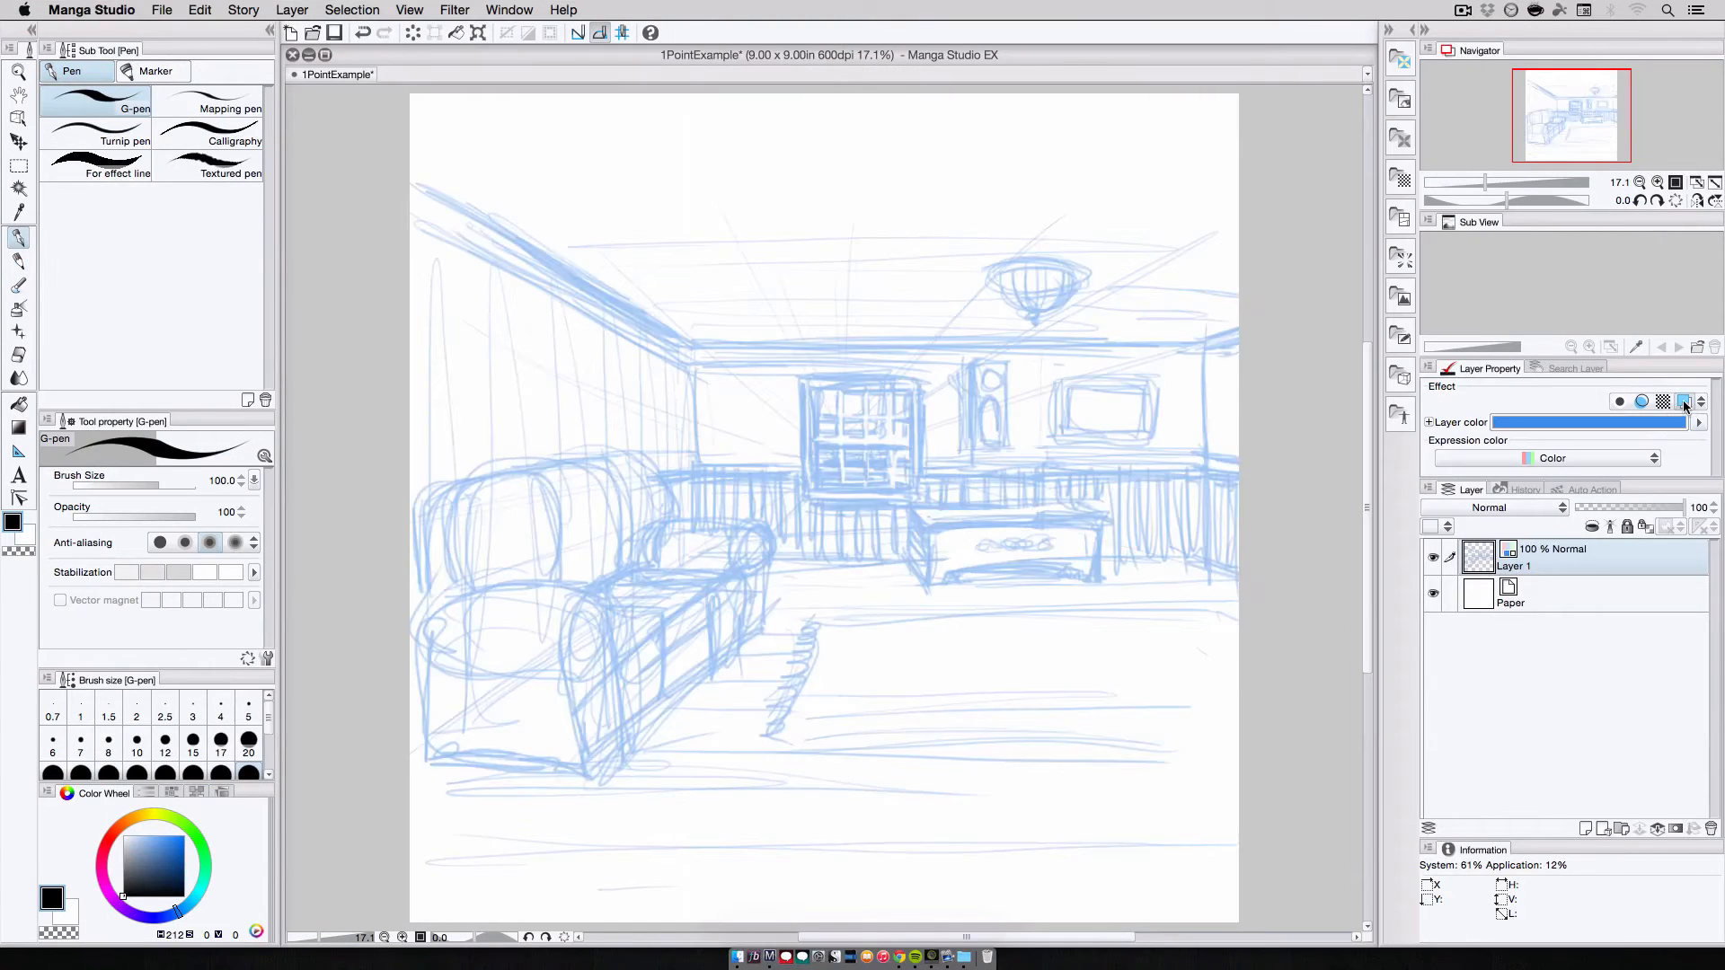
Enable Layer color on Layer 1 to tint the sketch blue
drag(1710, 507, 1618, 507)
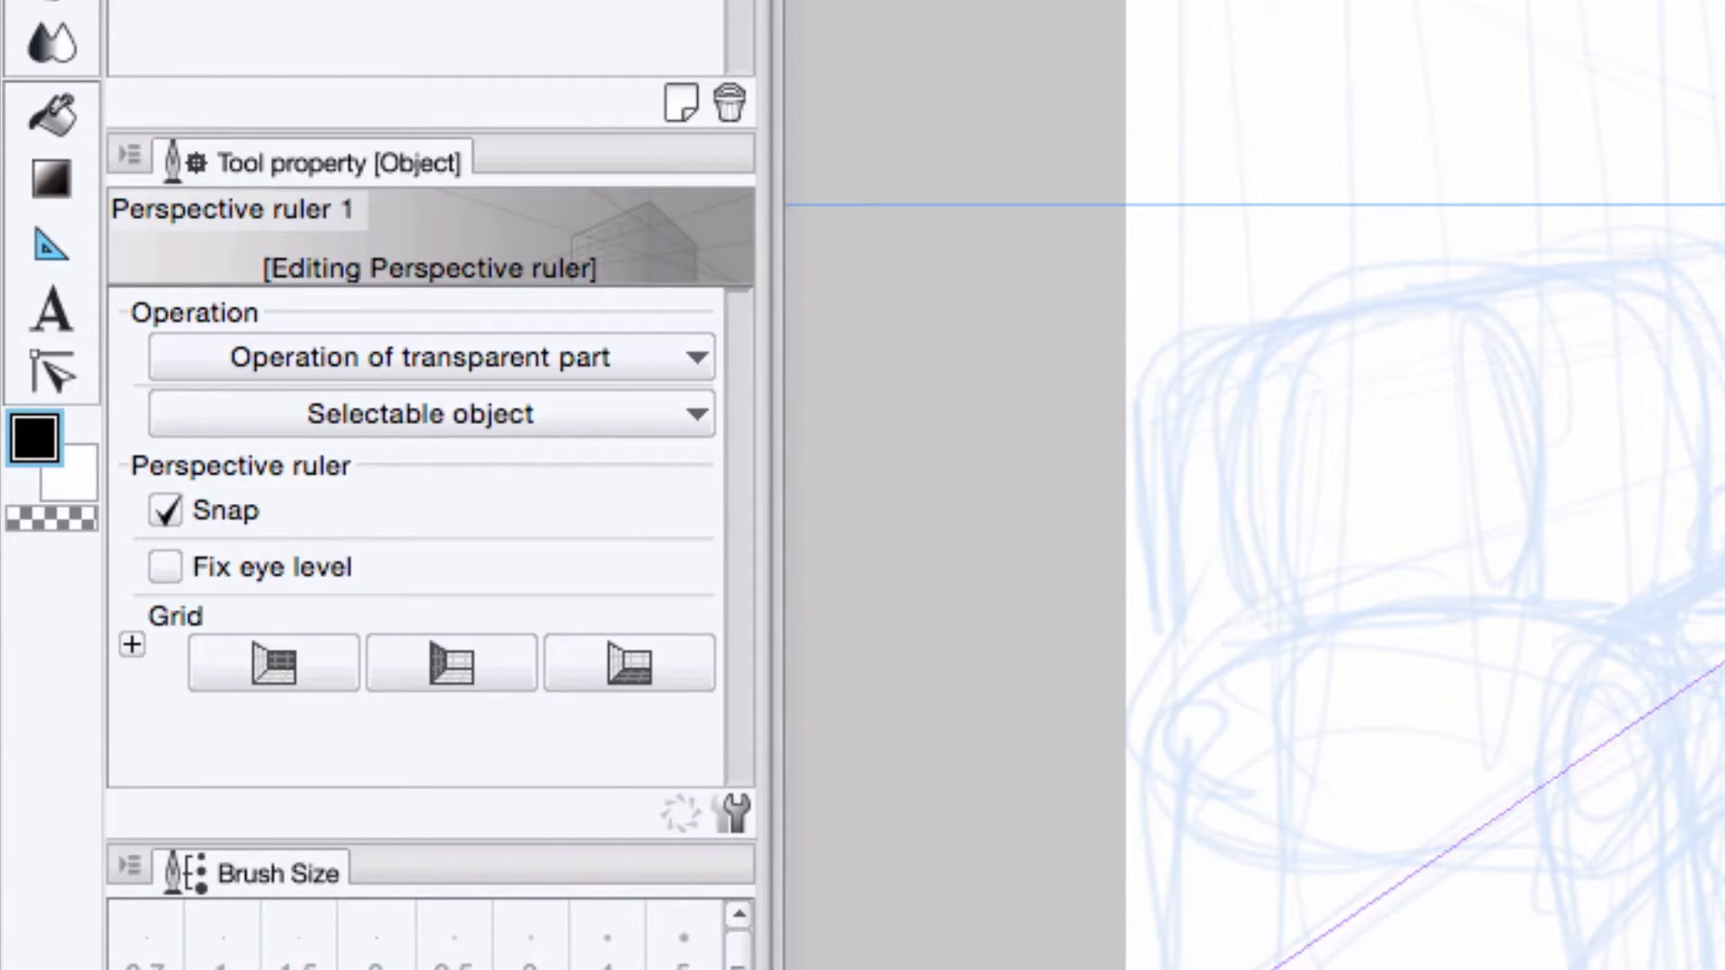
Toggle Perspective ruler 1's plane grid buttons, ending with the floor grid shown
click(270, 663)
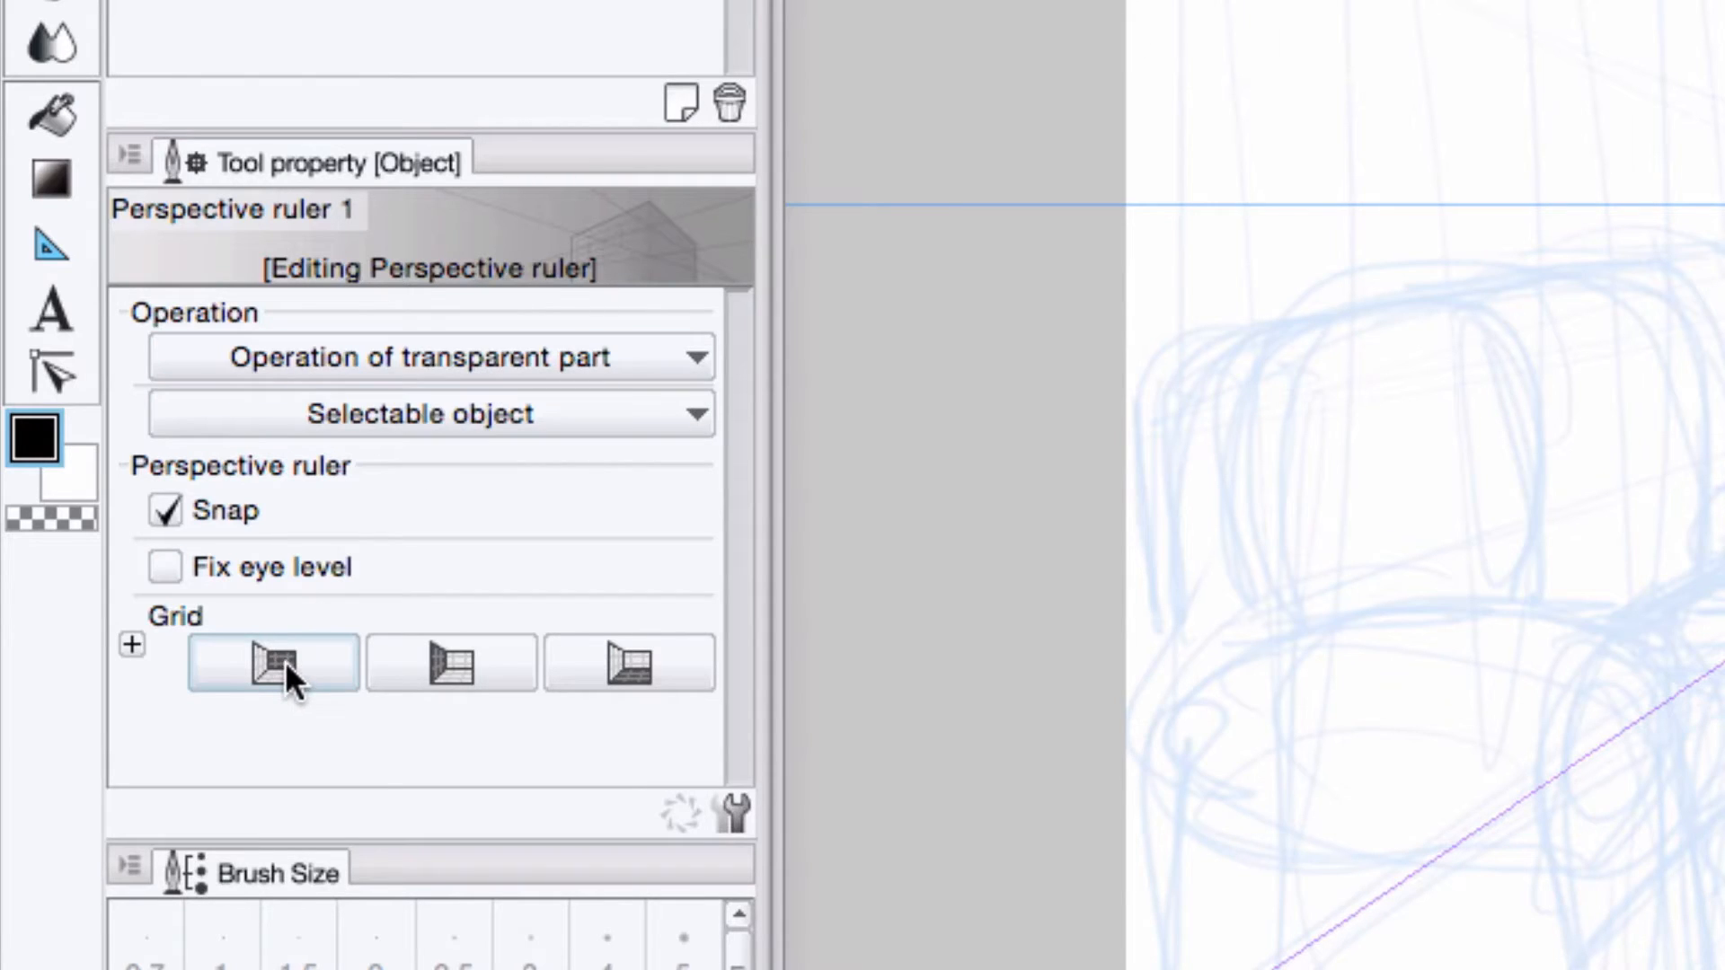
mouse_move(450, 663)
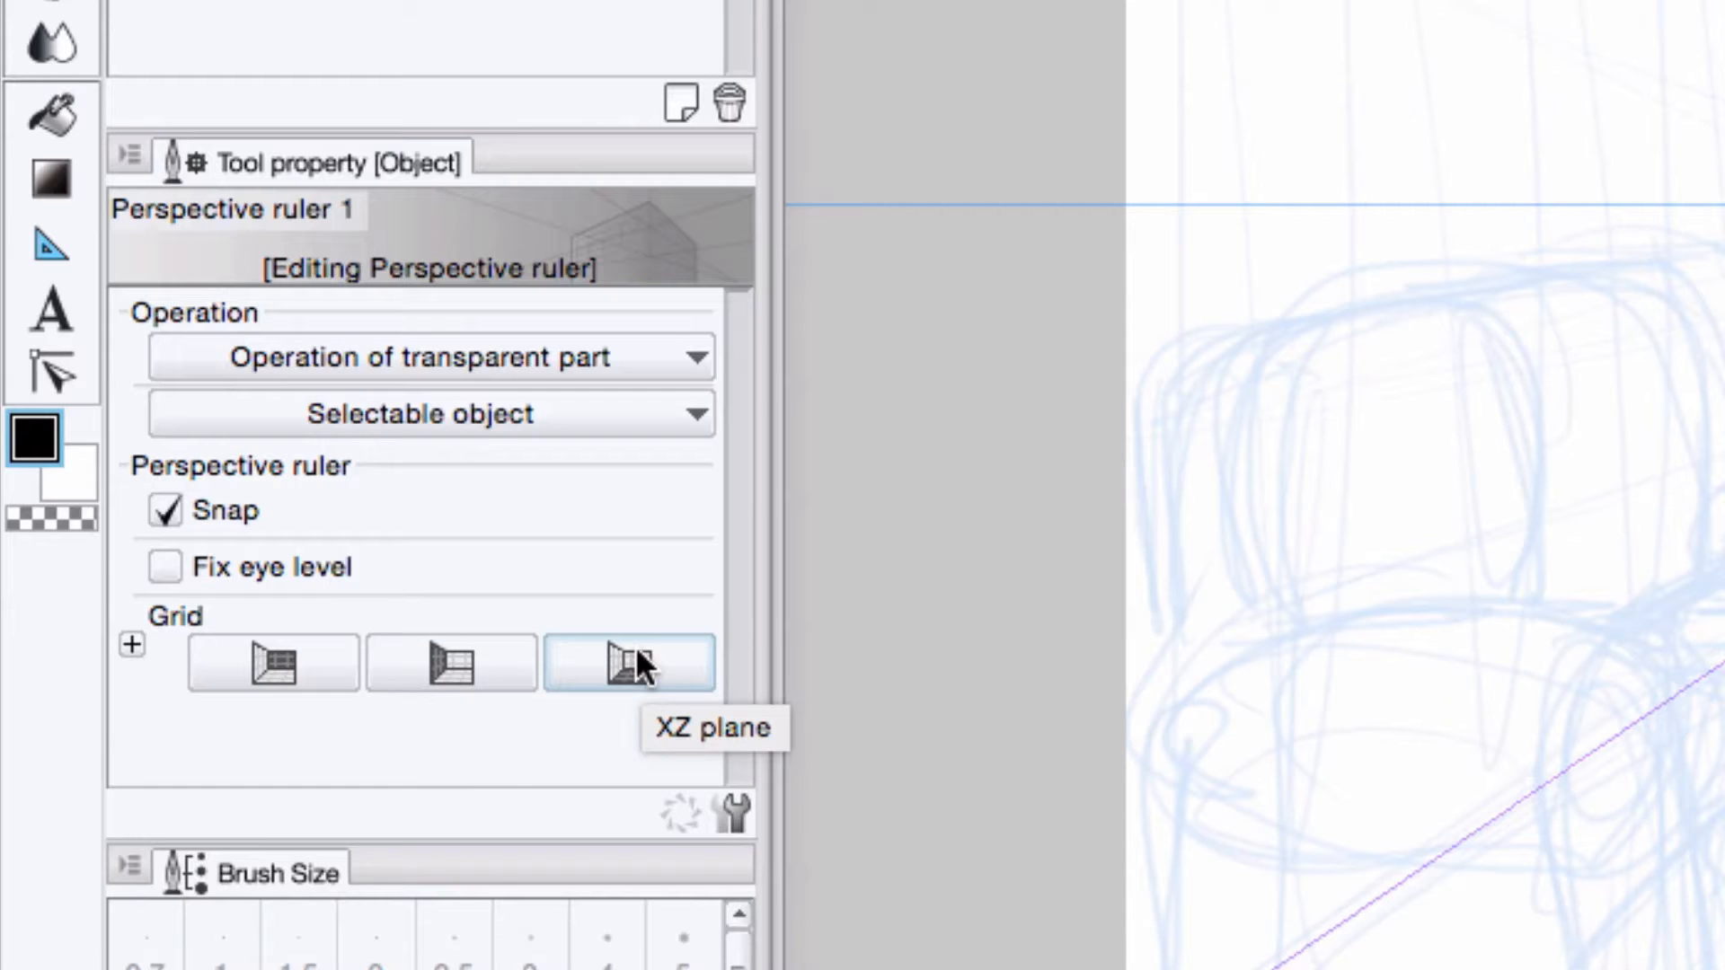
click(269, 663)
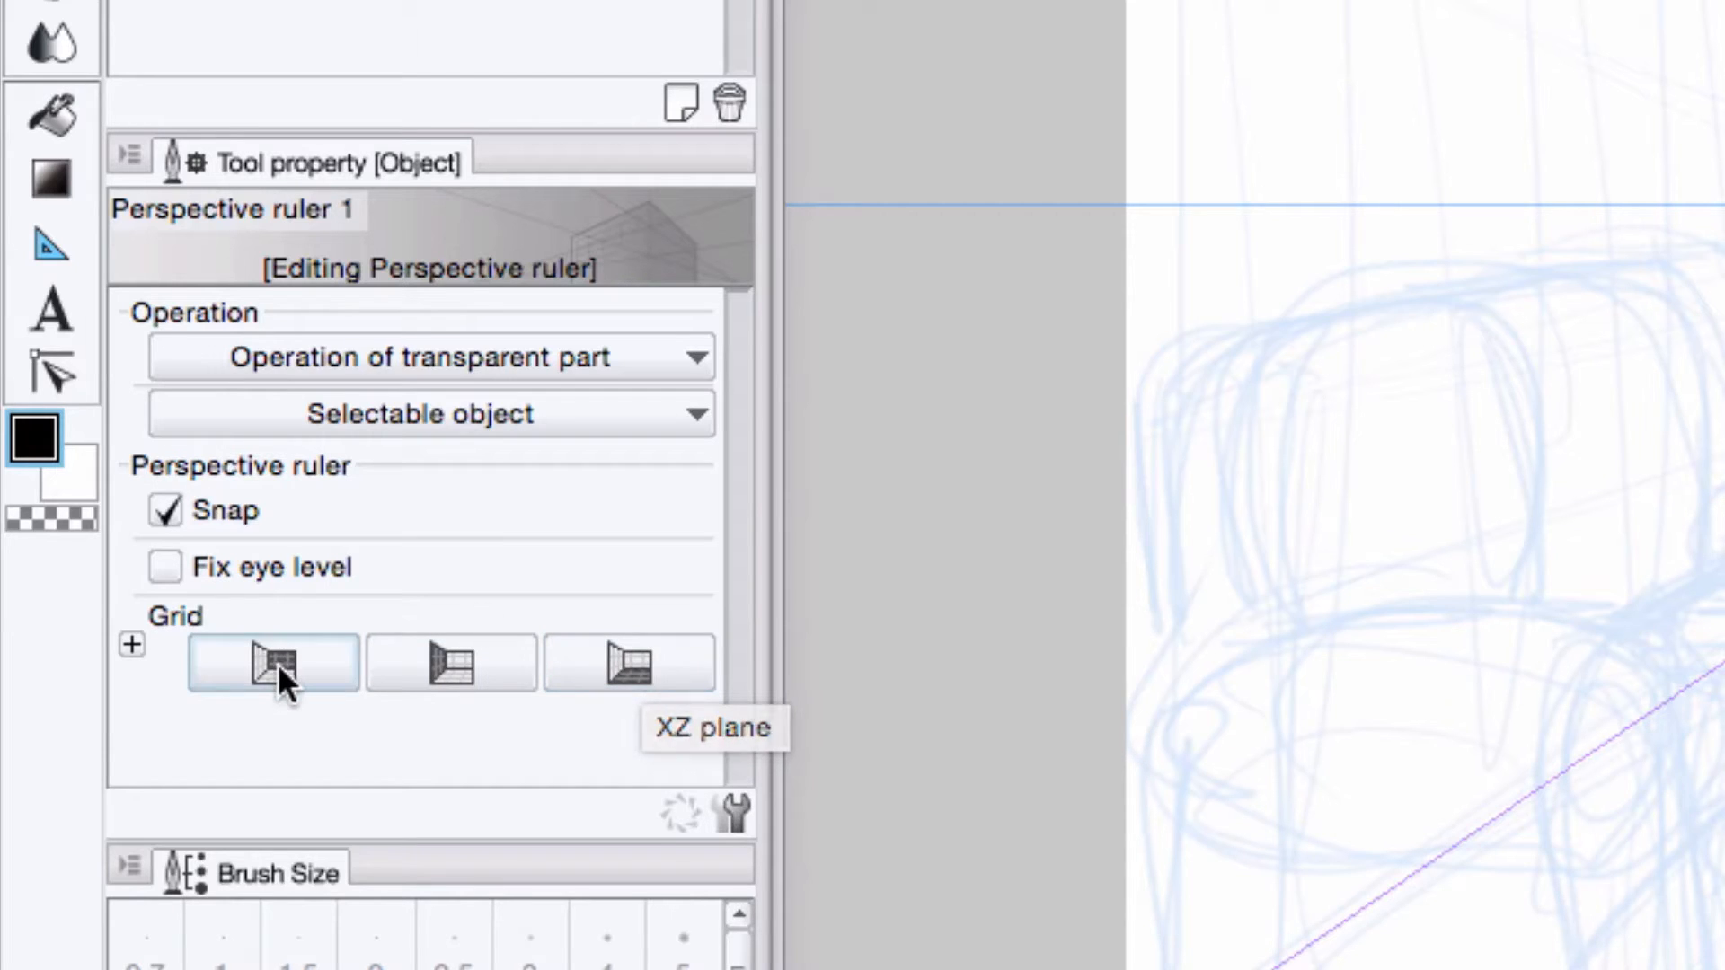
click(270, 661)
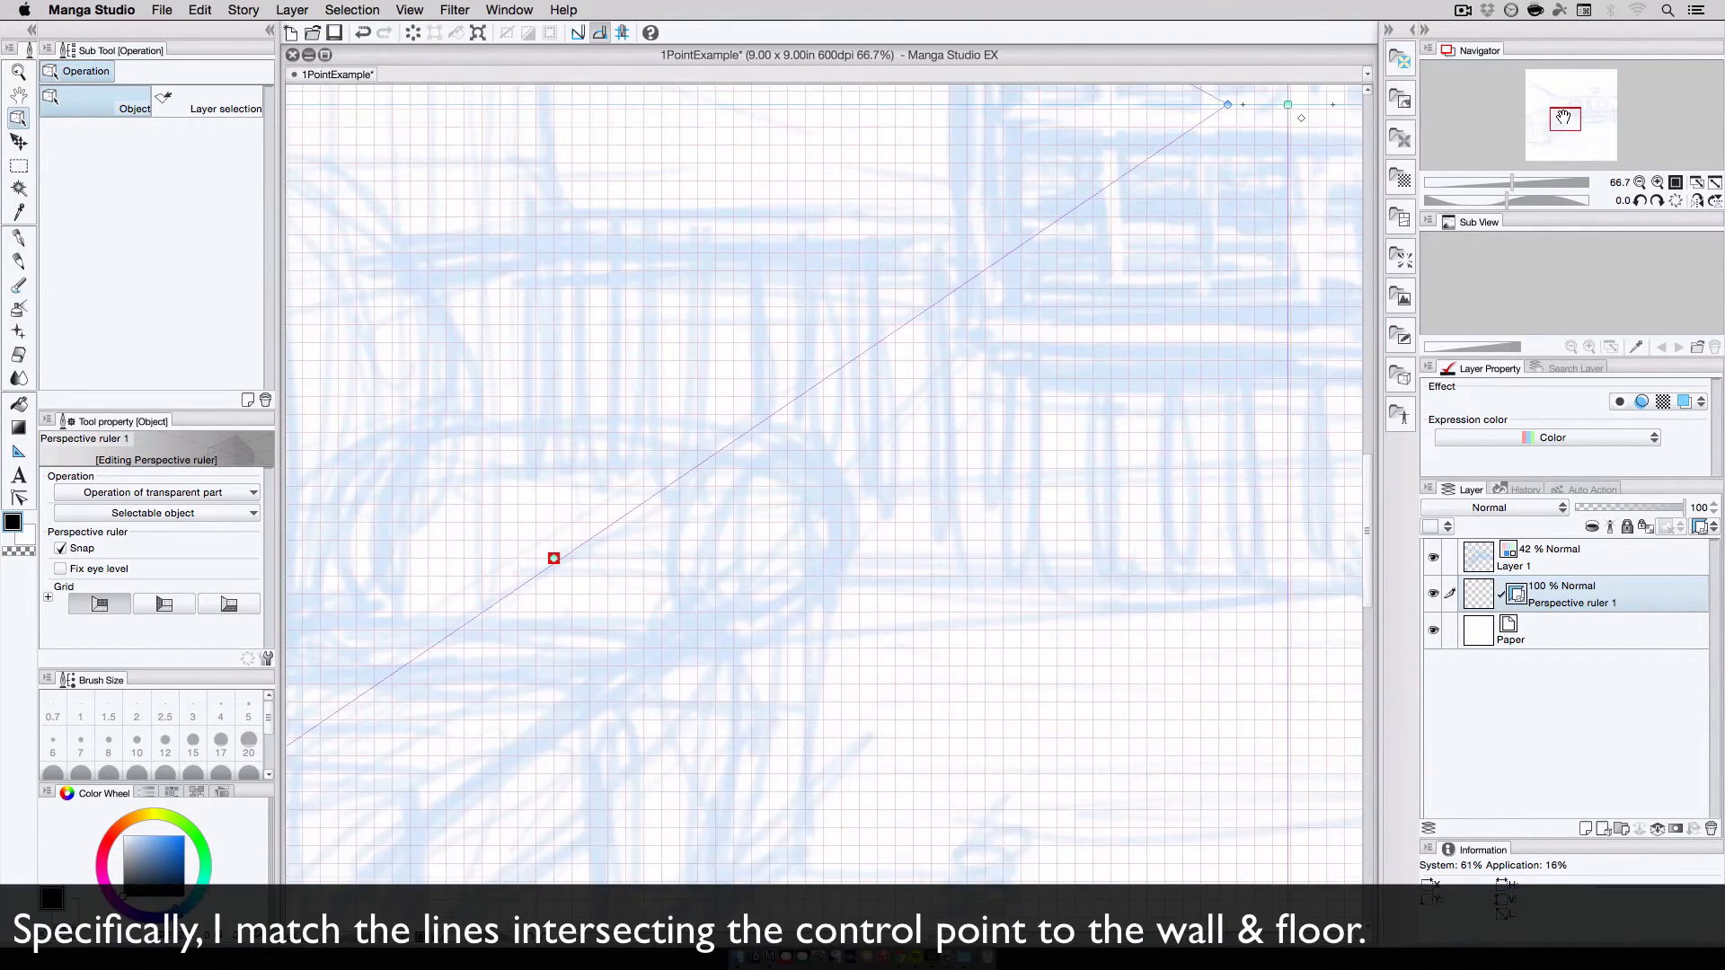
Snap the ruler control point onto the wall-floor edge and expand the Grid size setting
drag(554, 559, 584, 564)
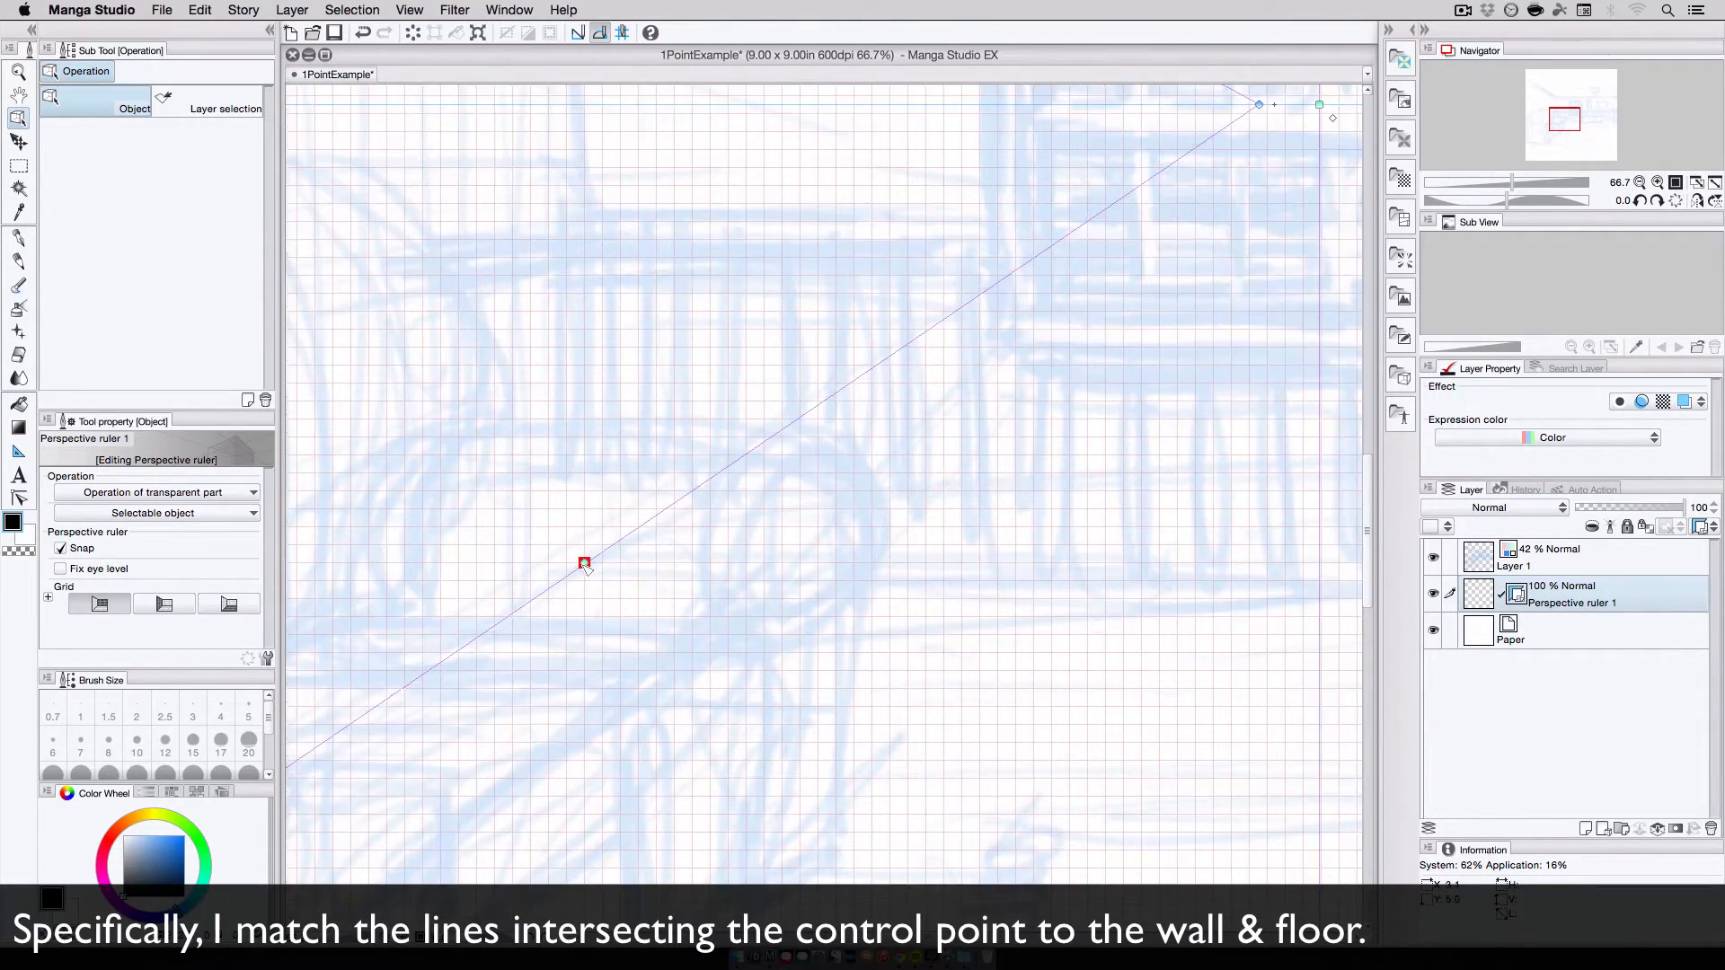
drag(584, 562, 571, 571)
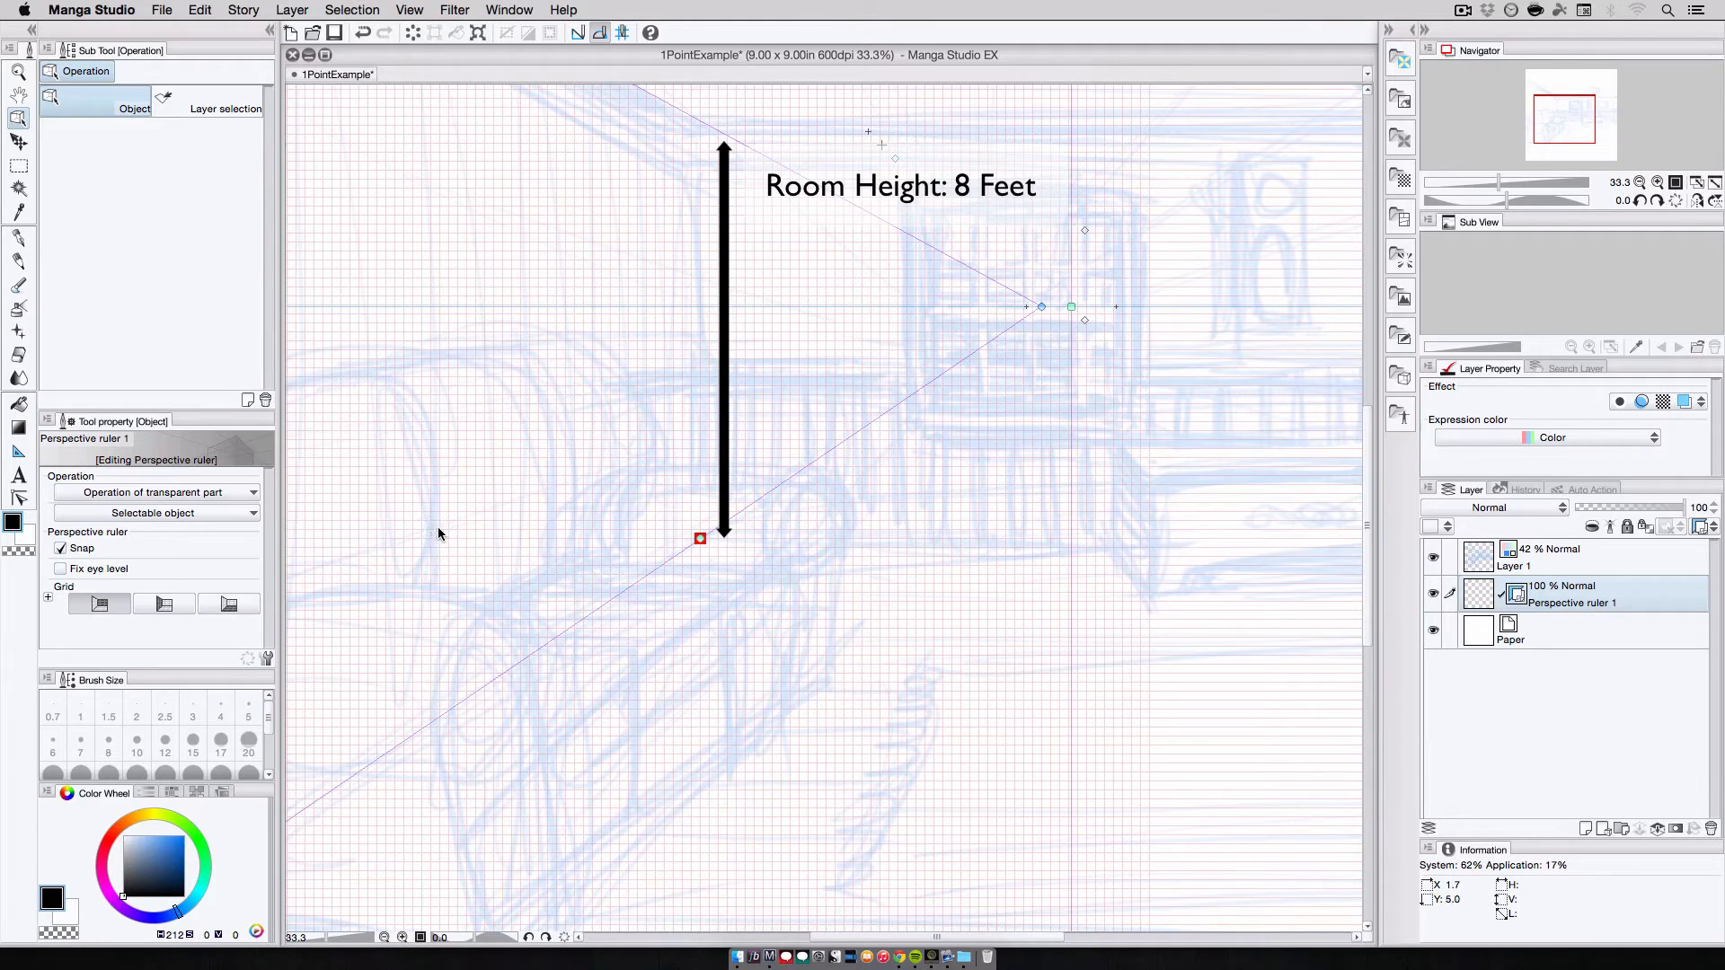
mouse_move(438, 533)
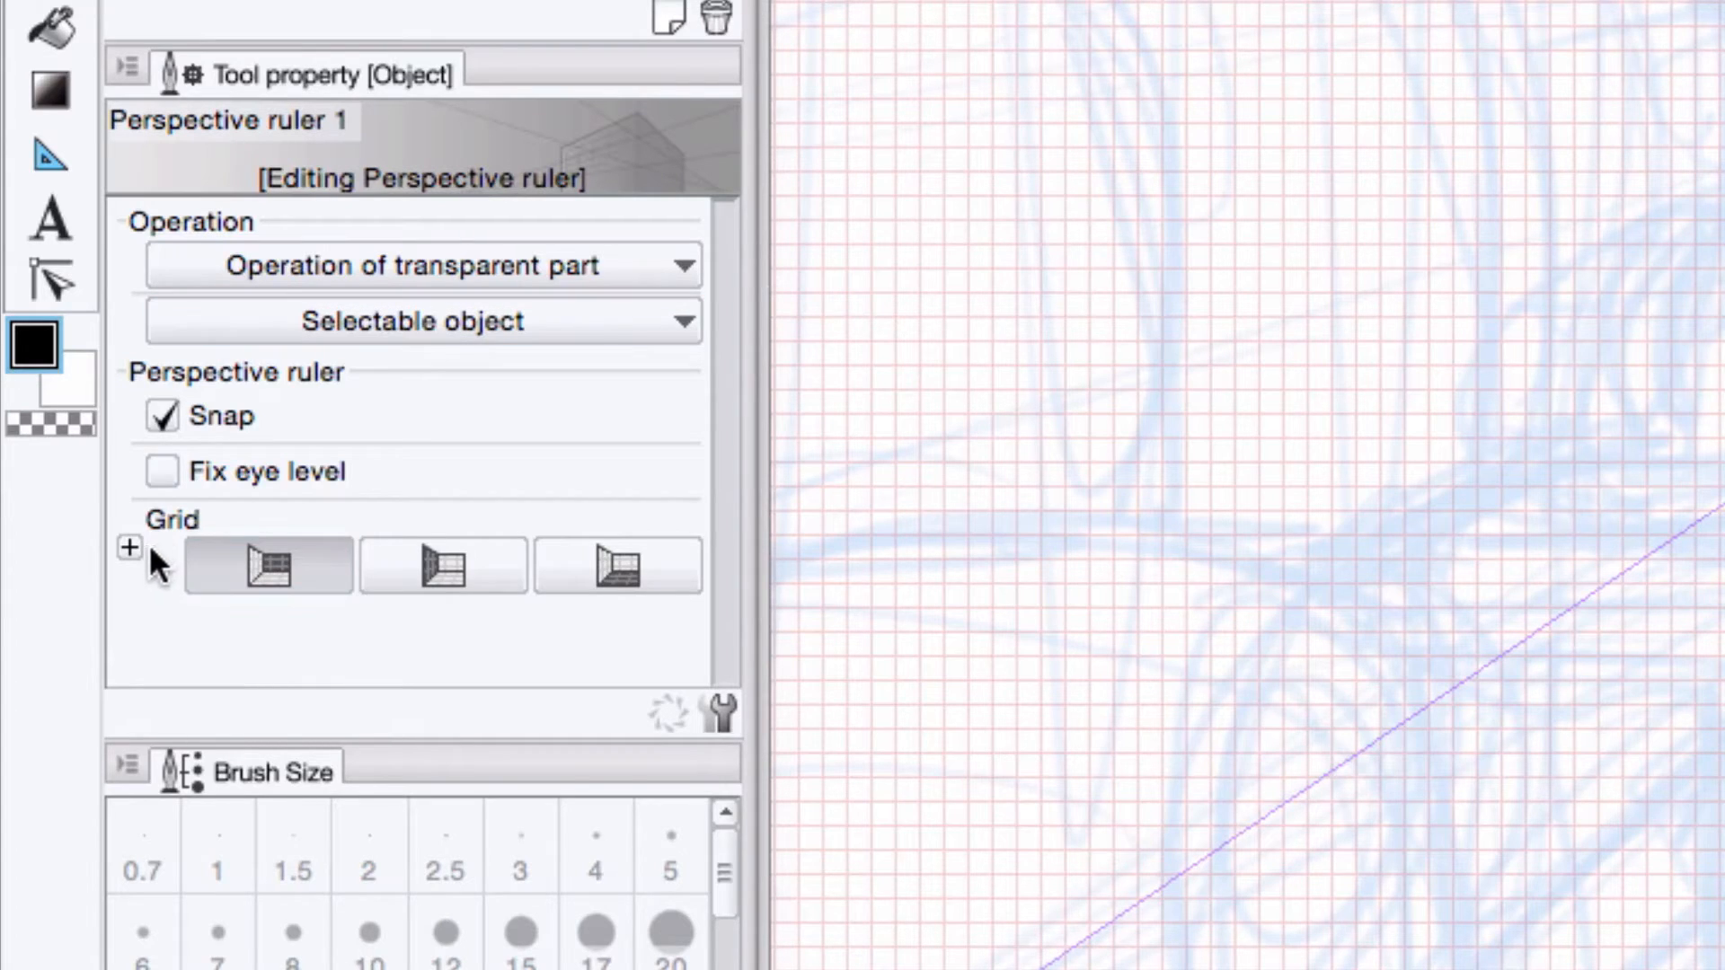
click(128, 549)
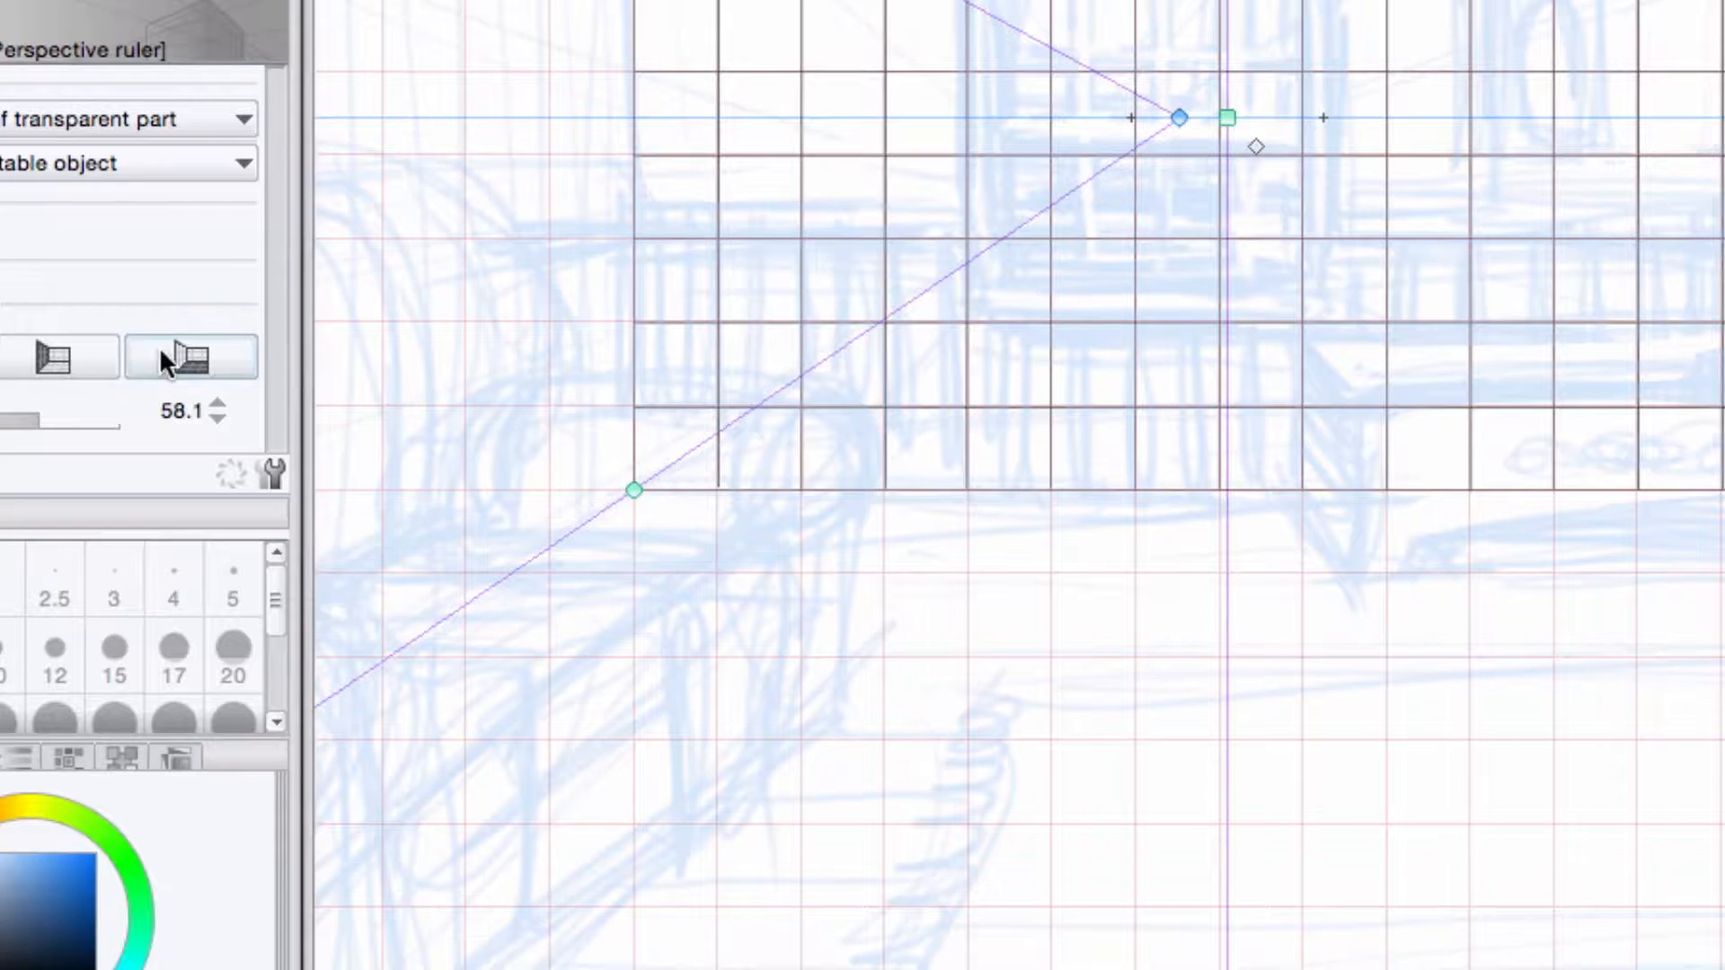
Display the back-wall plane grid of the perspective ruler
click(52, 356)
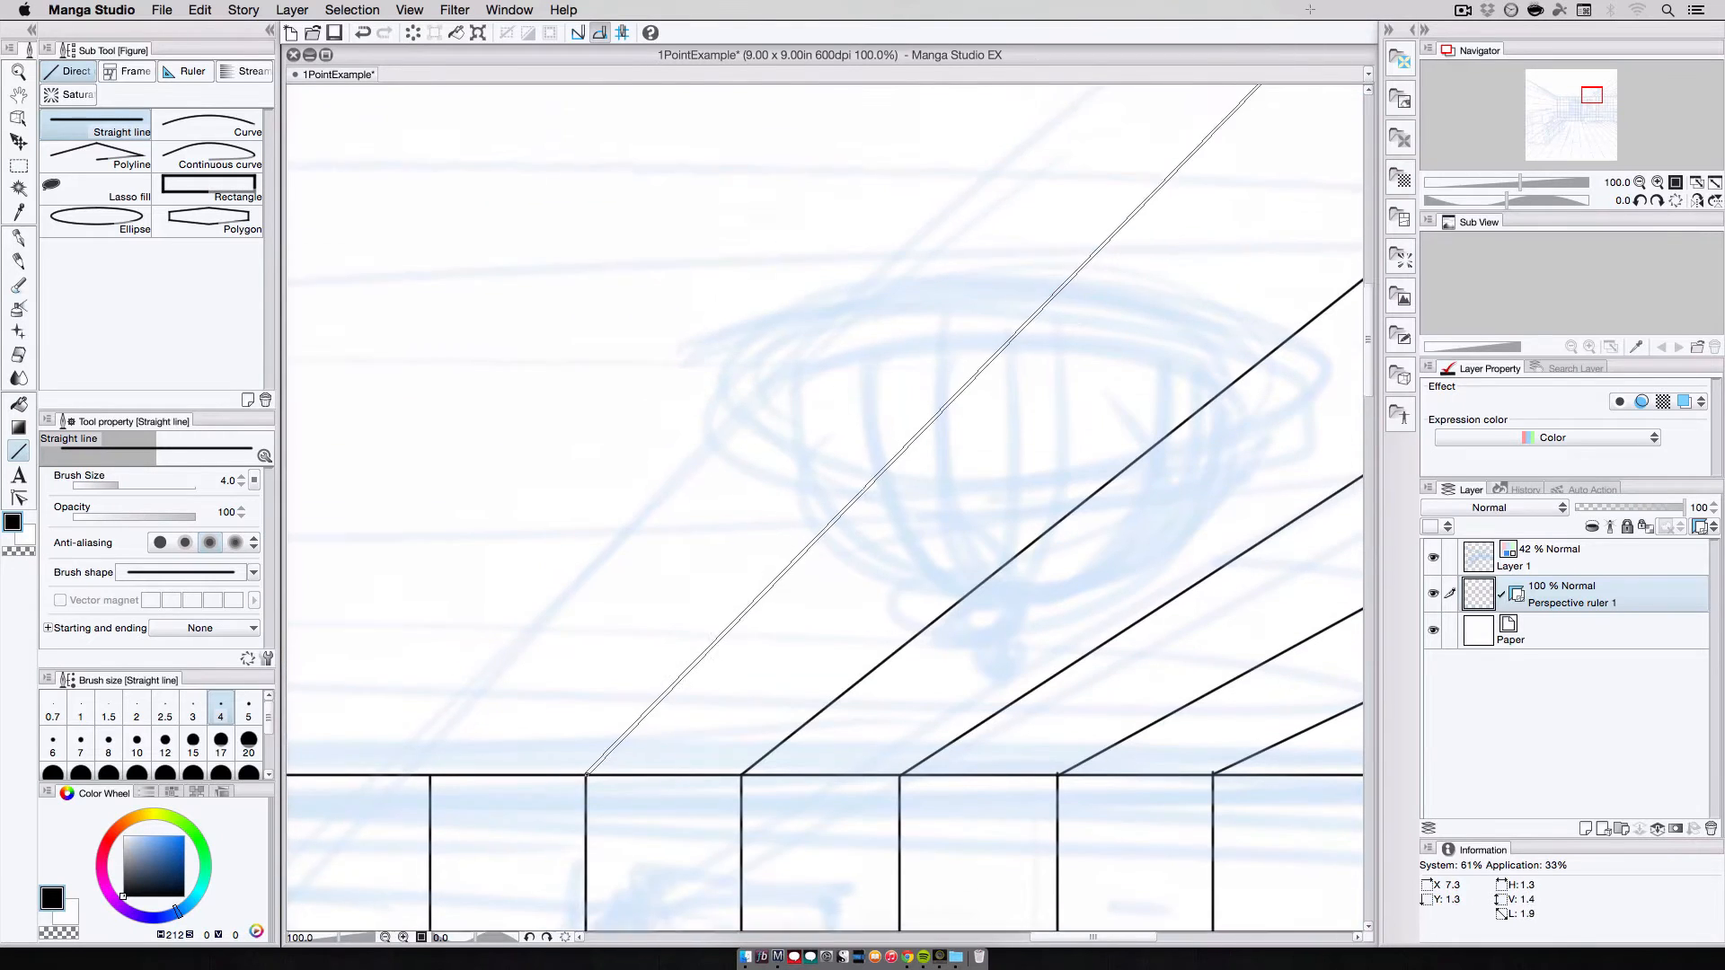
scroll(down, 3)
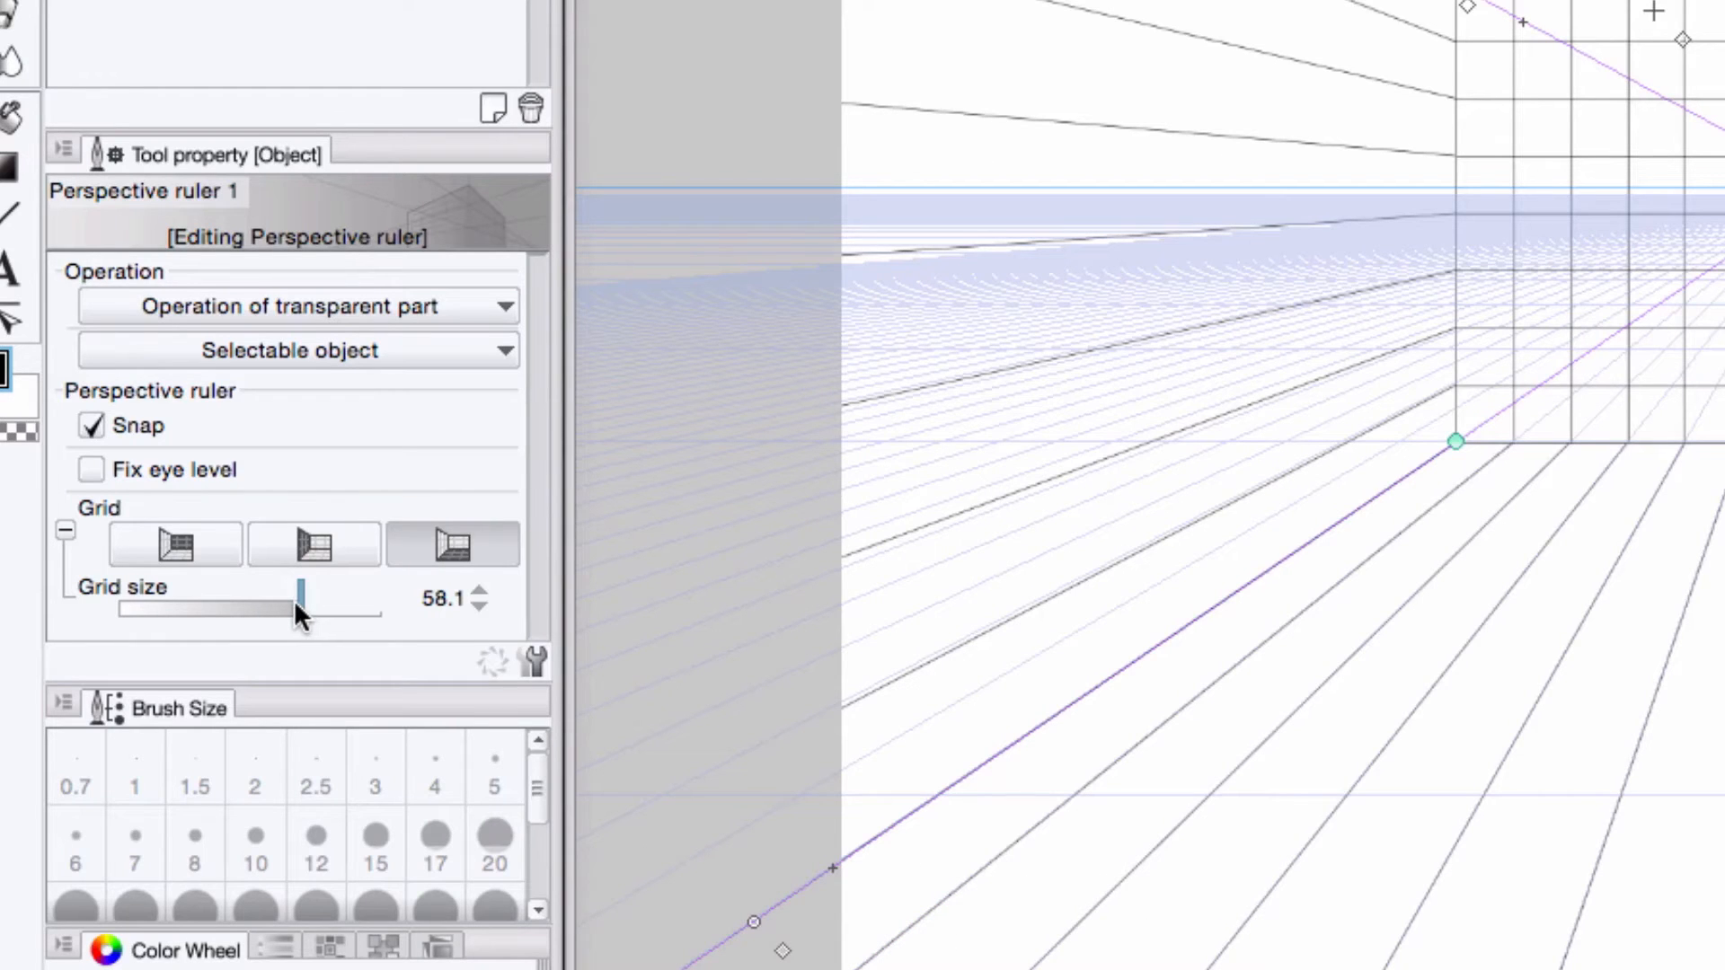
Reduce the perspective grid size to about 7.5 and show another wall plane grid
drag(305, 593, 268, 597)
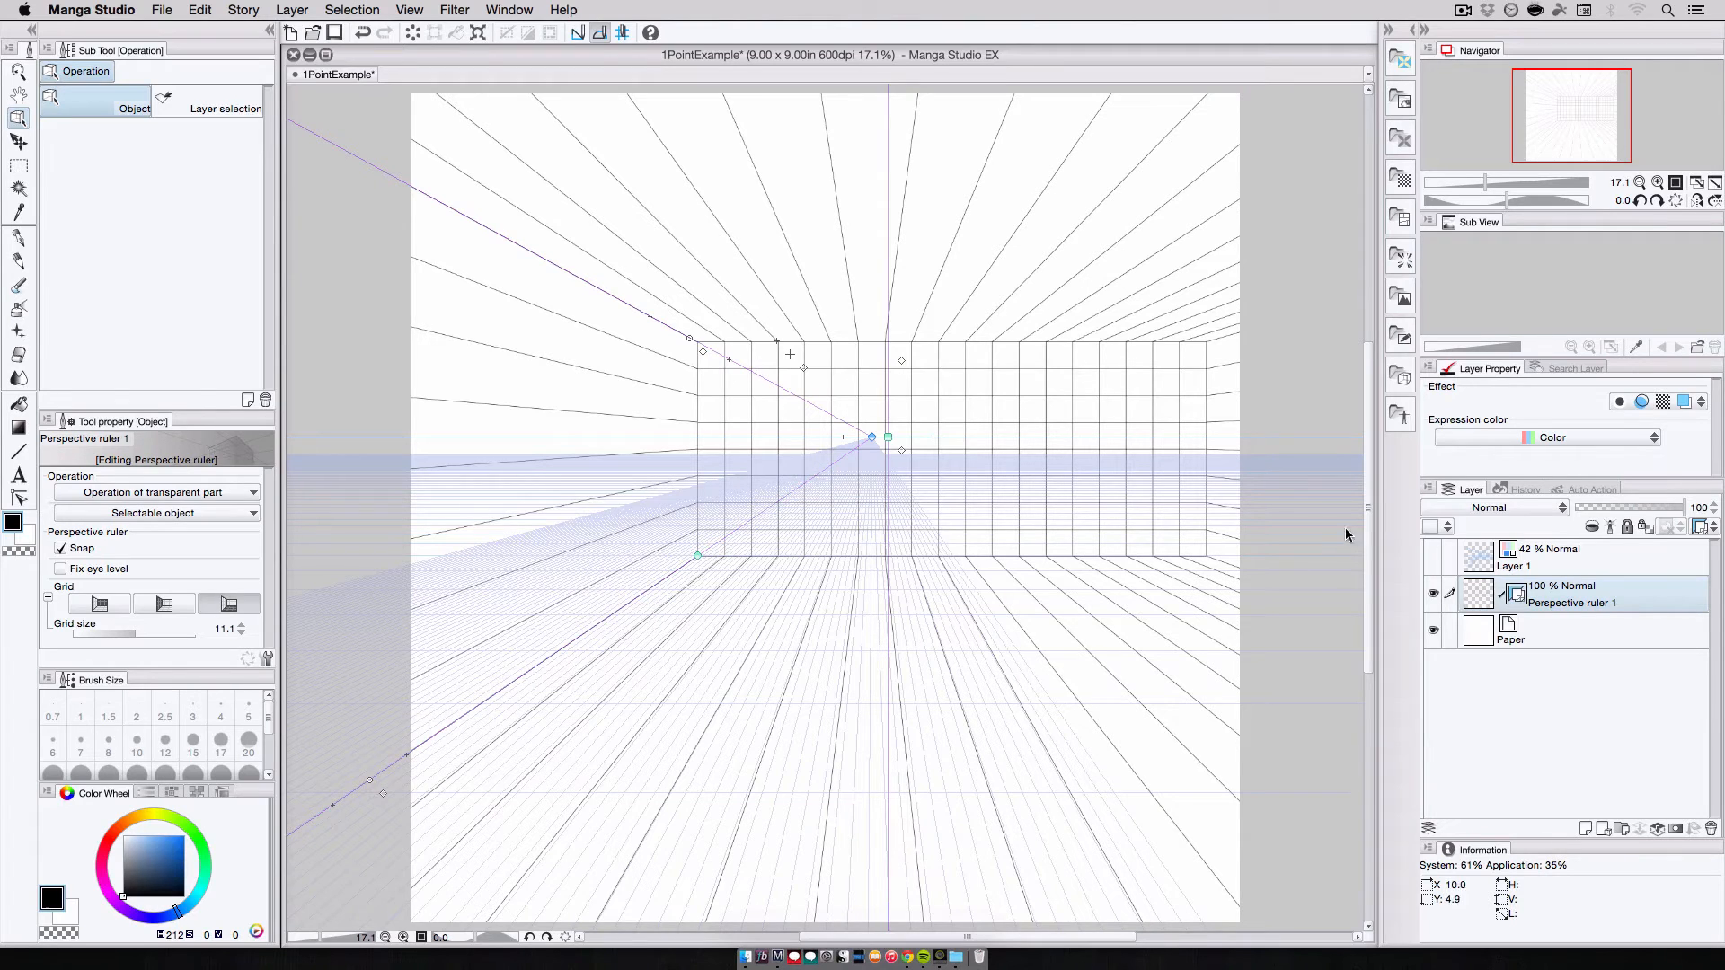
drag(148, 635, 128, 635)
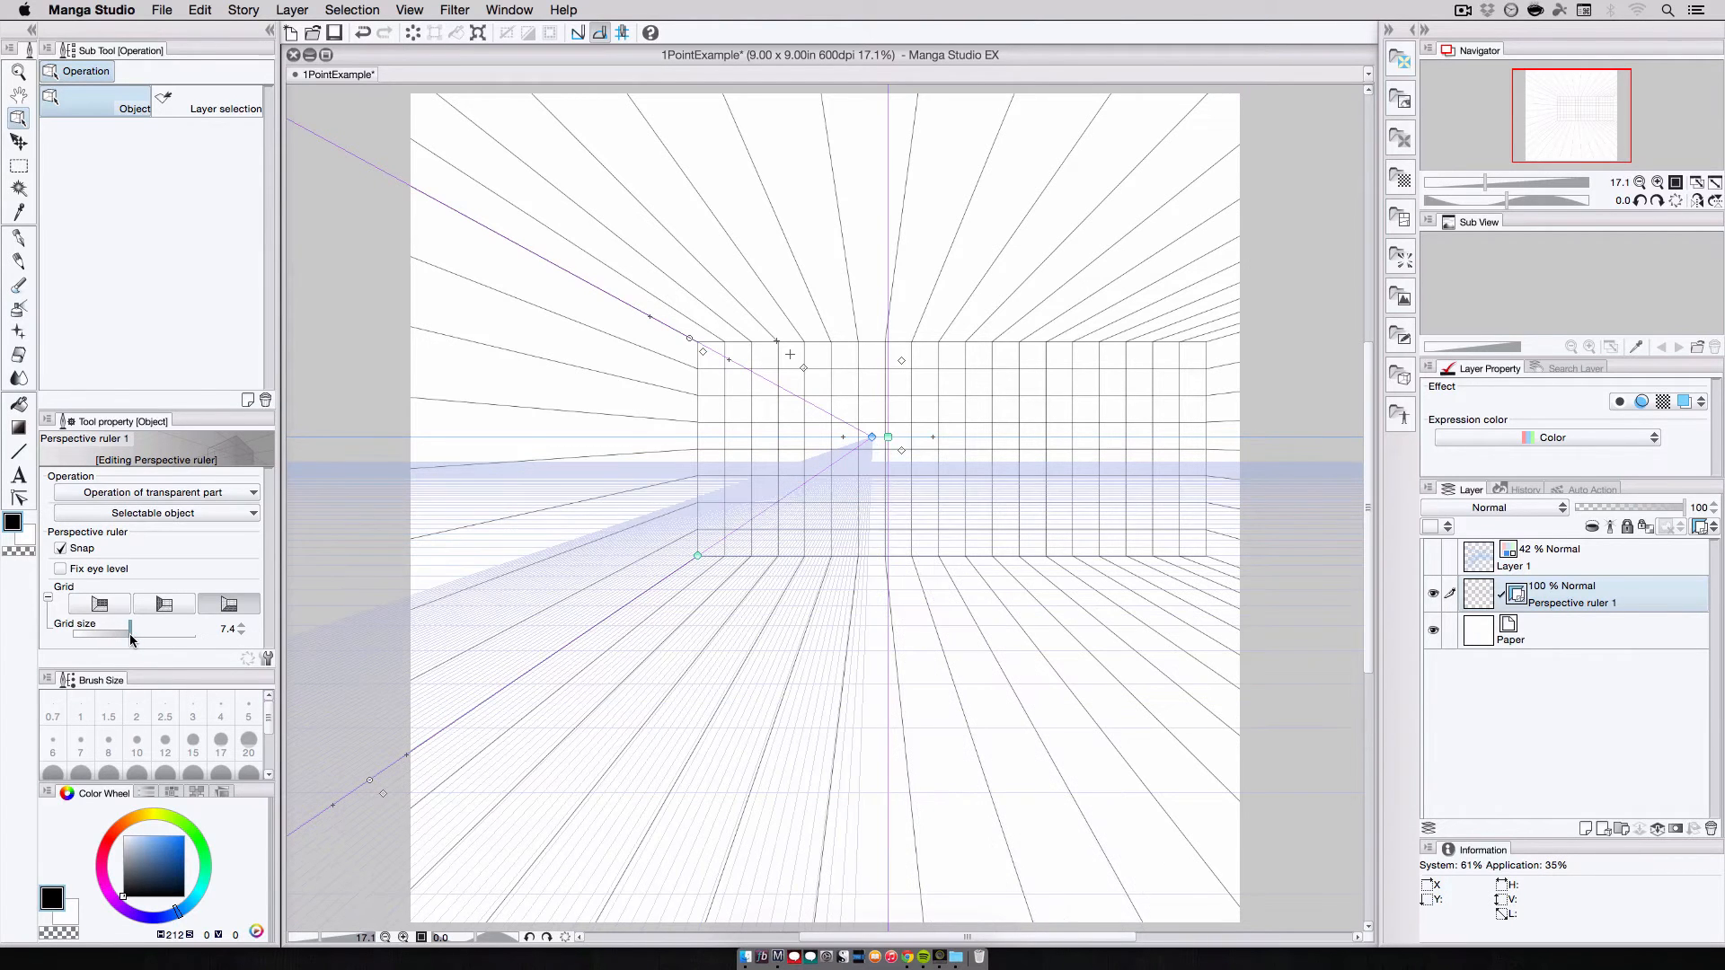
drag(130, 628, 141, 628)
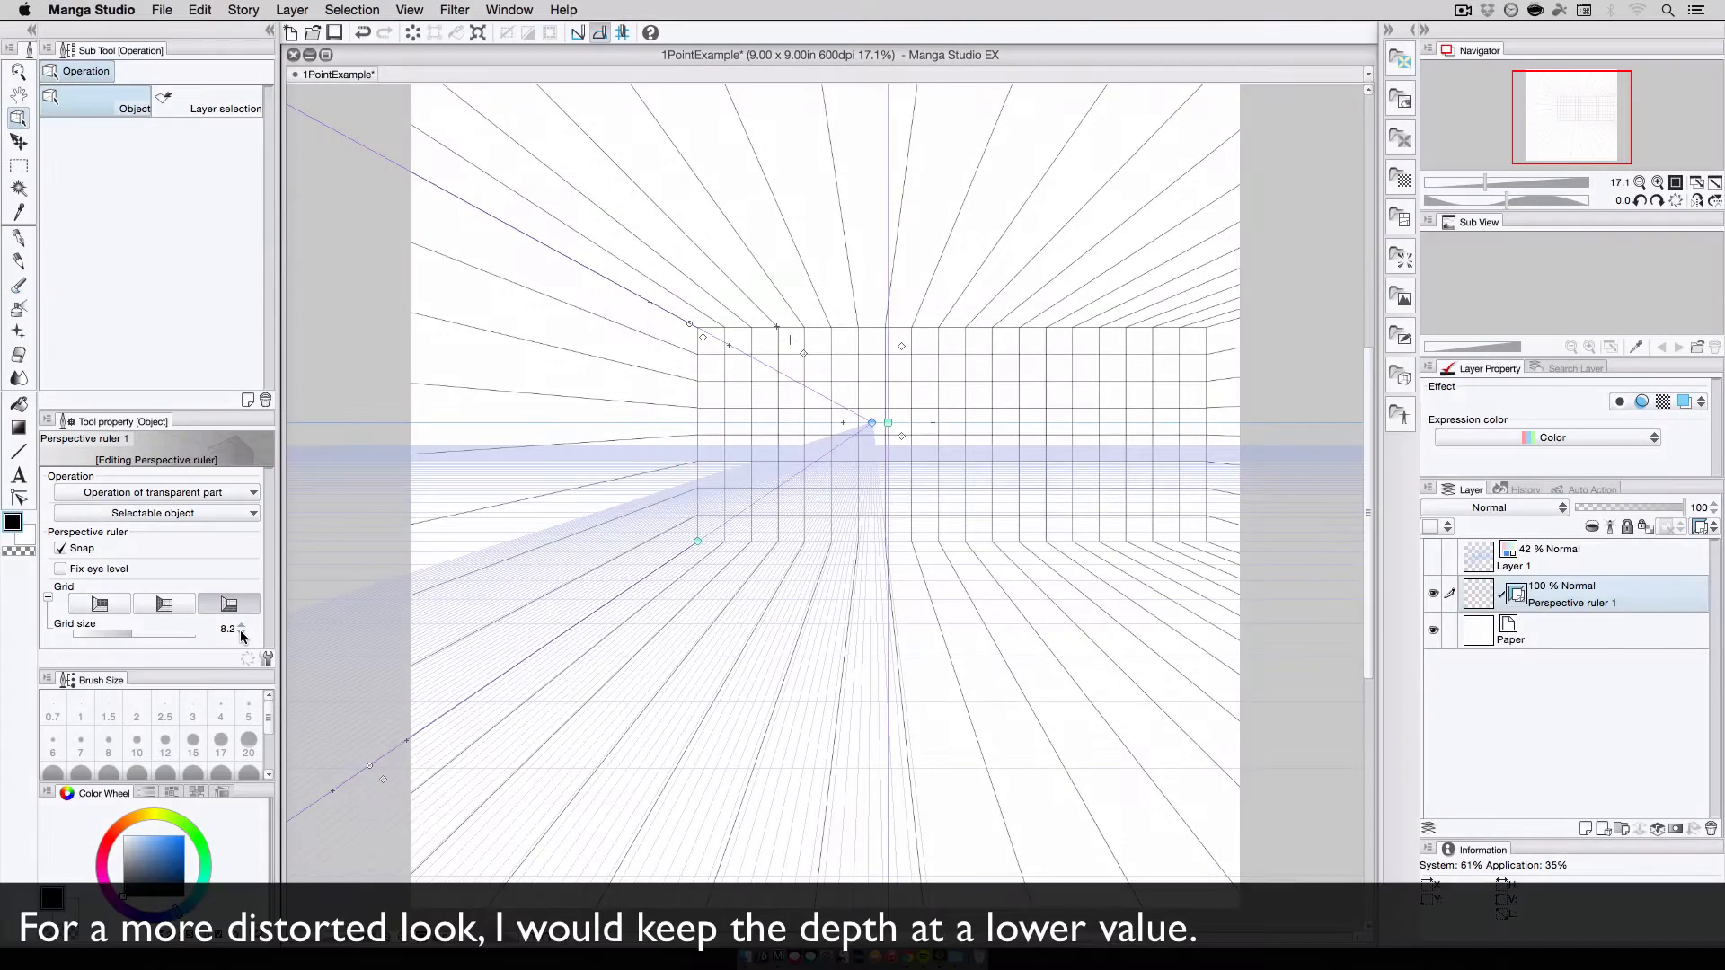
click(243, 632)
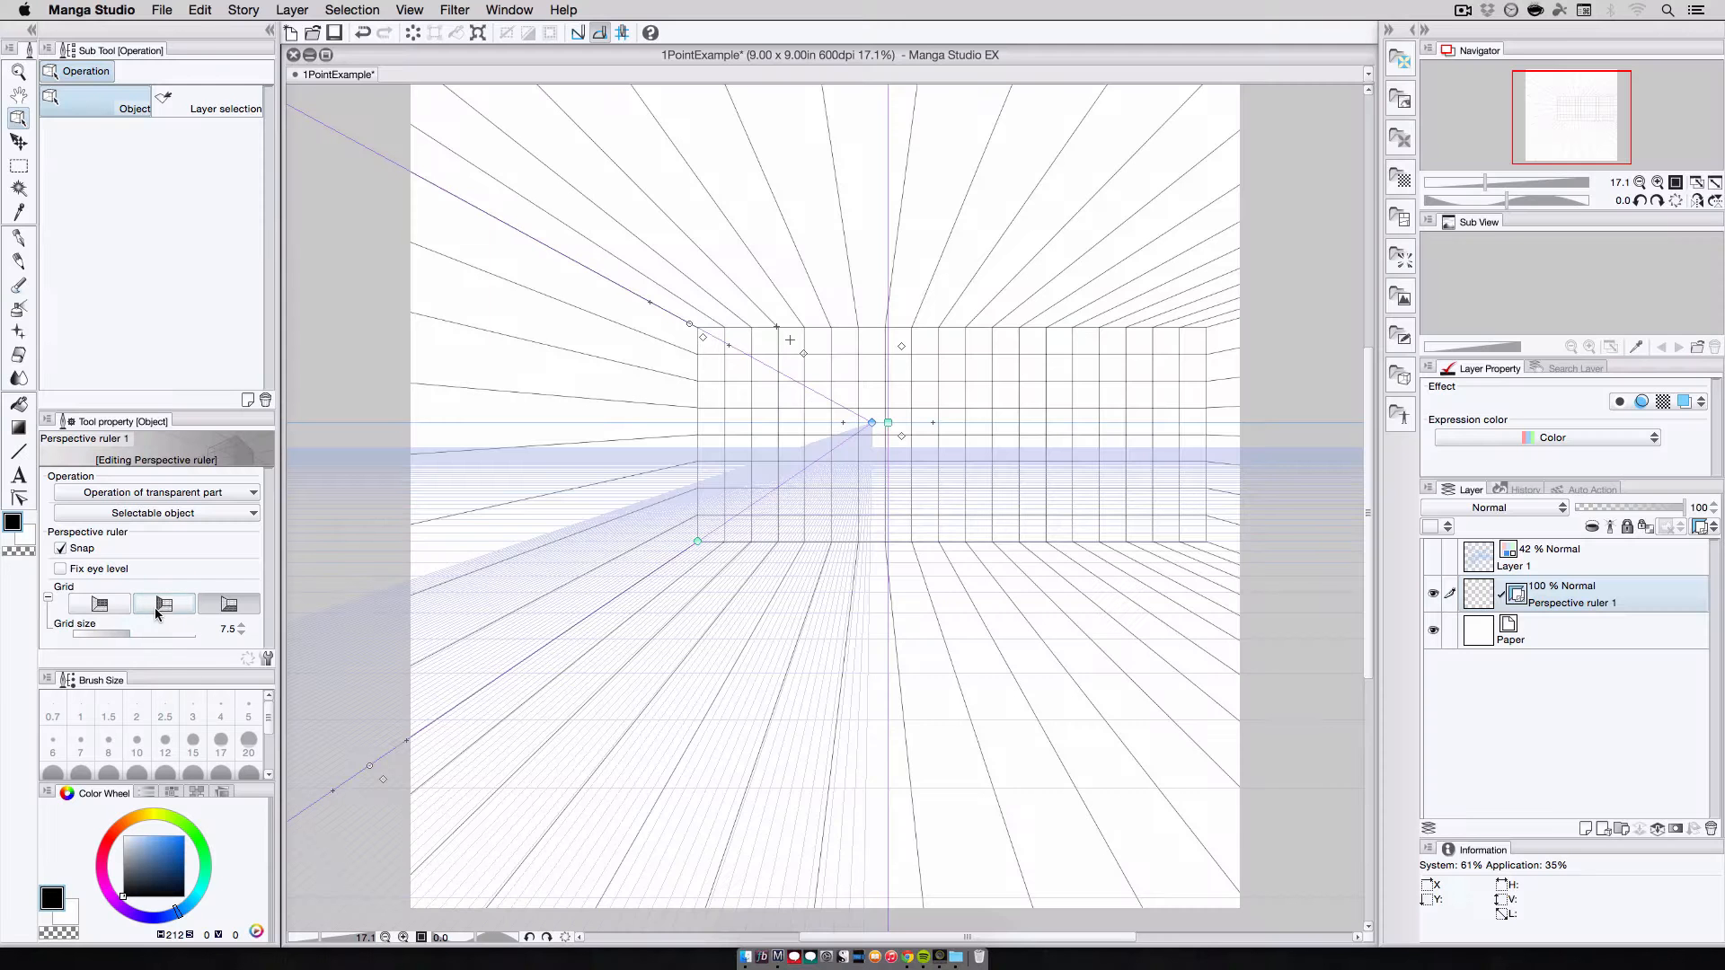
click(163, 603)
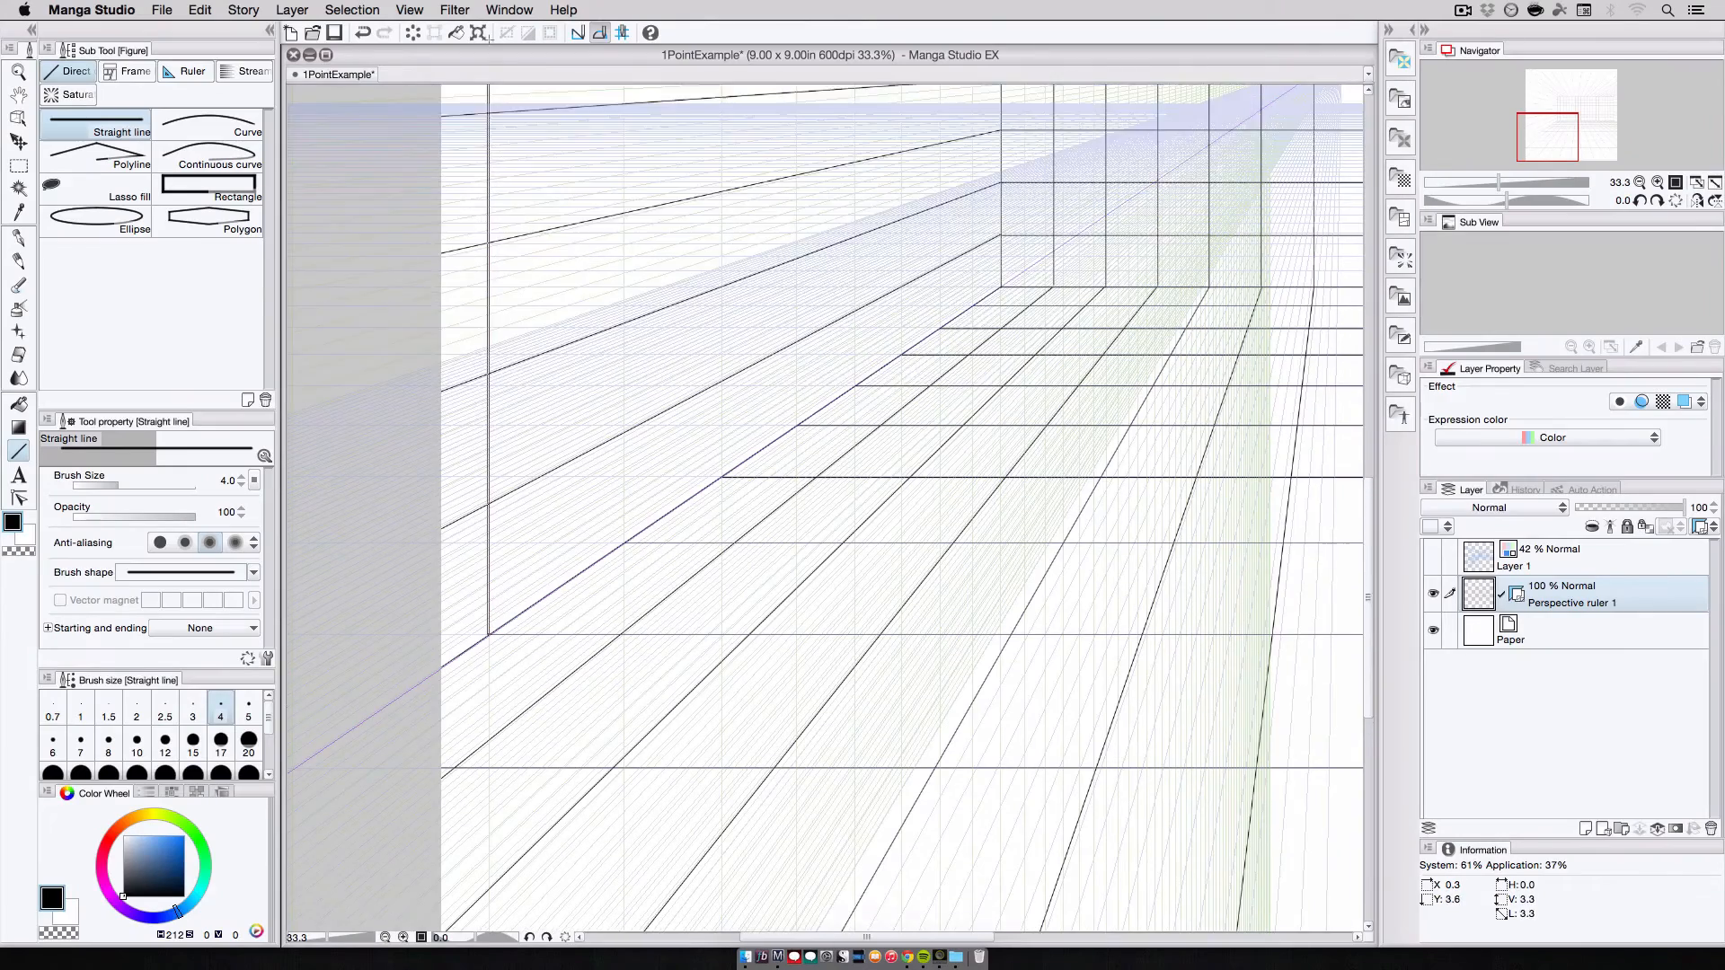
Ink a straight black line along the floor perspective grid
click(402, 937)
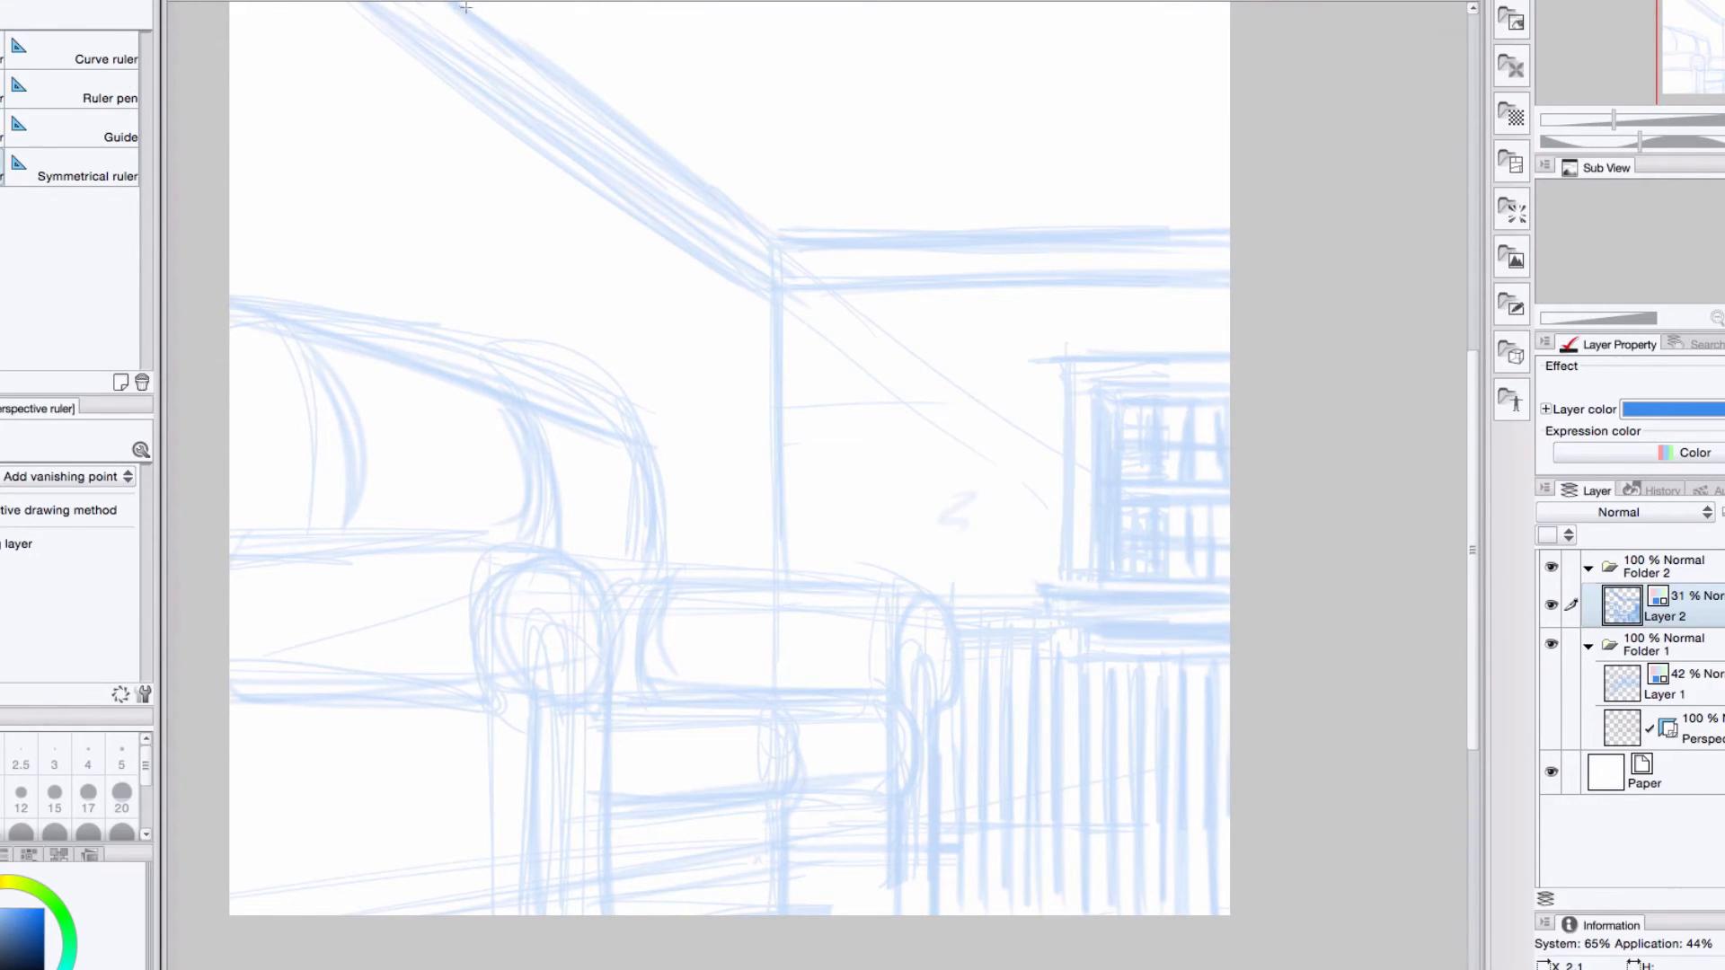
Add Perspective ruler 2 at the ceiling edge and raise its grid size to about 32
drag(465, 8, 1463, 754)
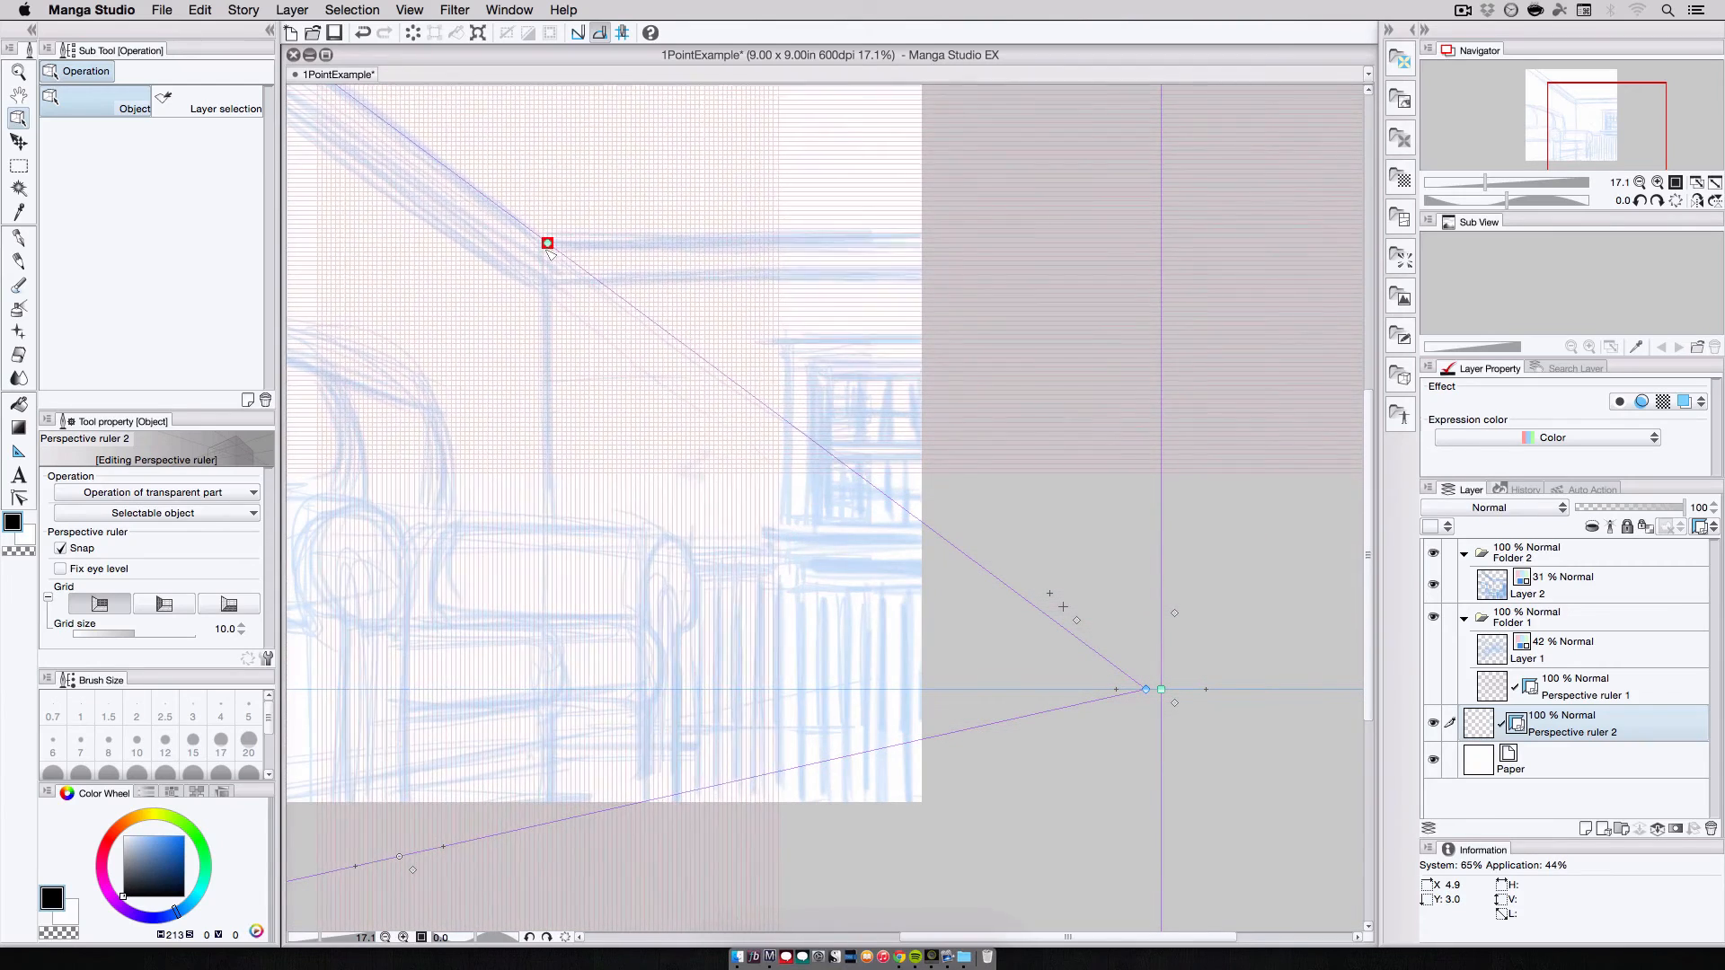
drag(132, 636, 168, 636)
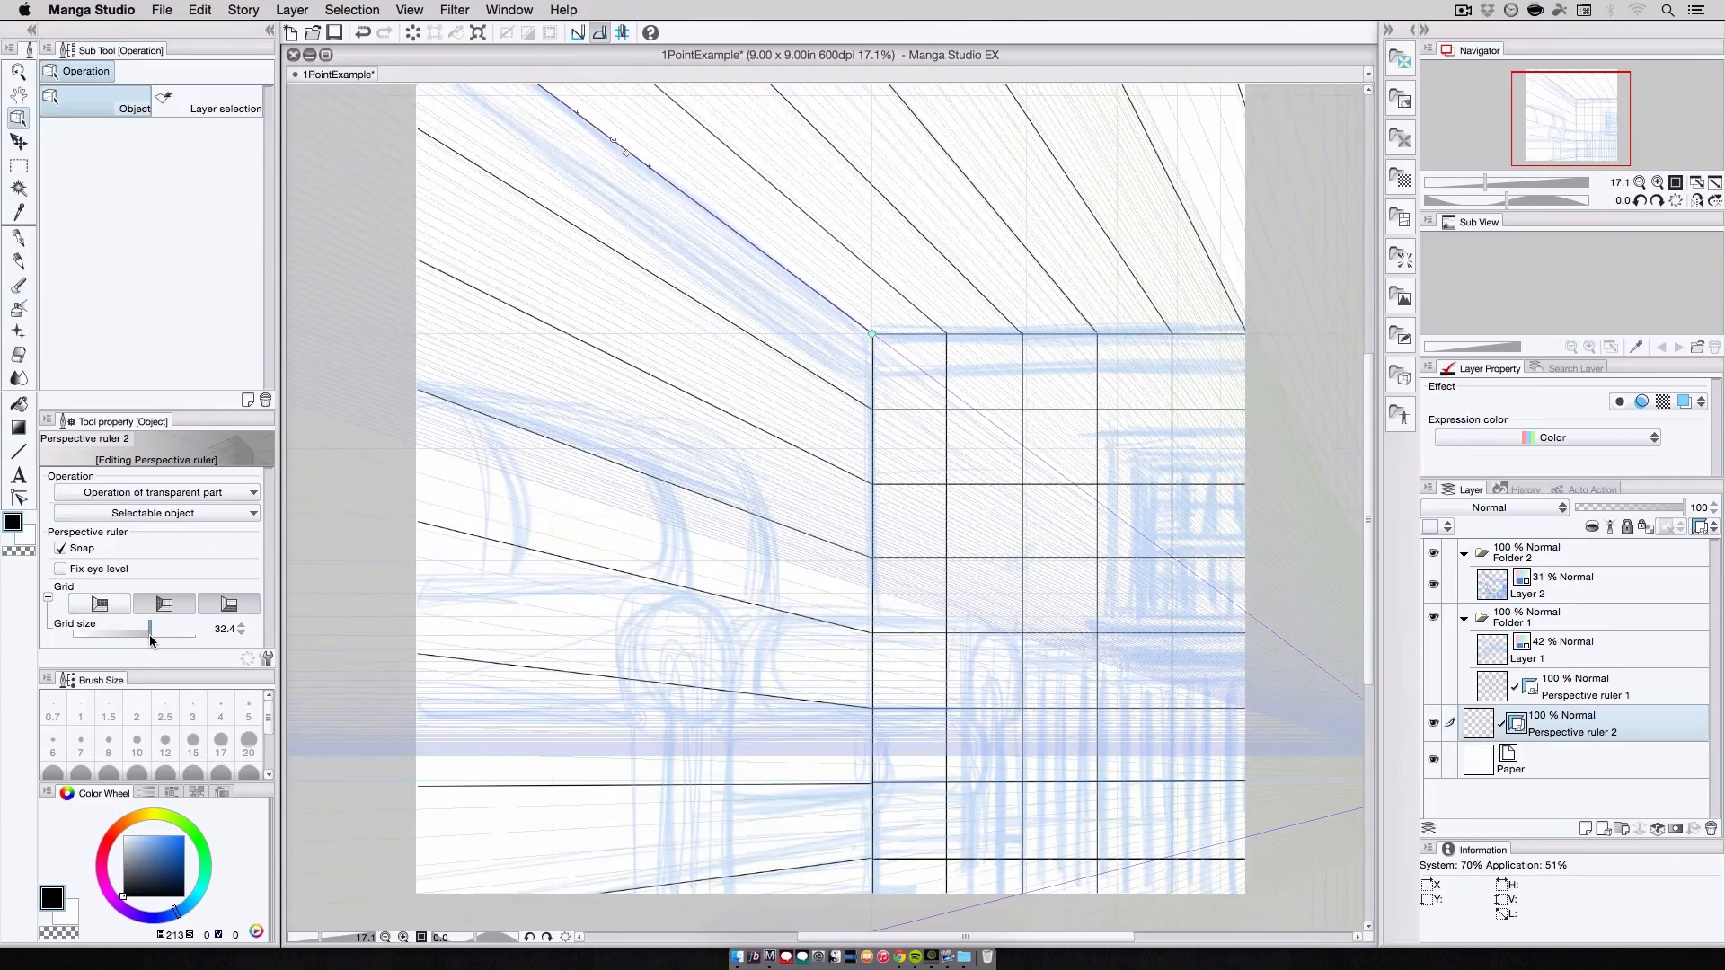
drag(148, 637, 134, 637)
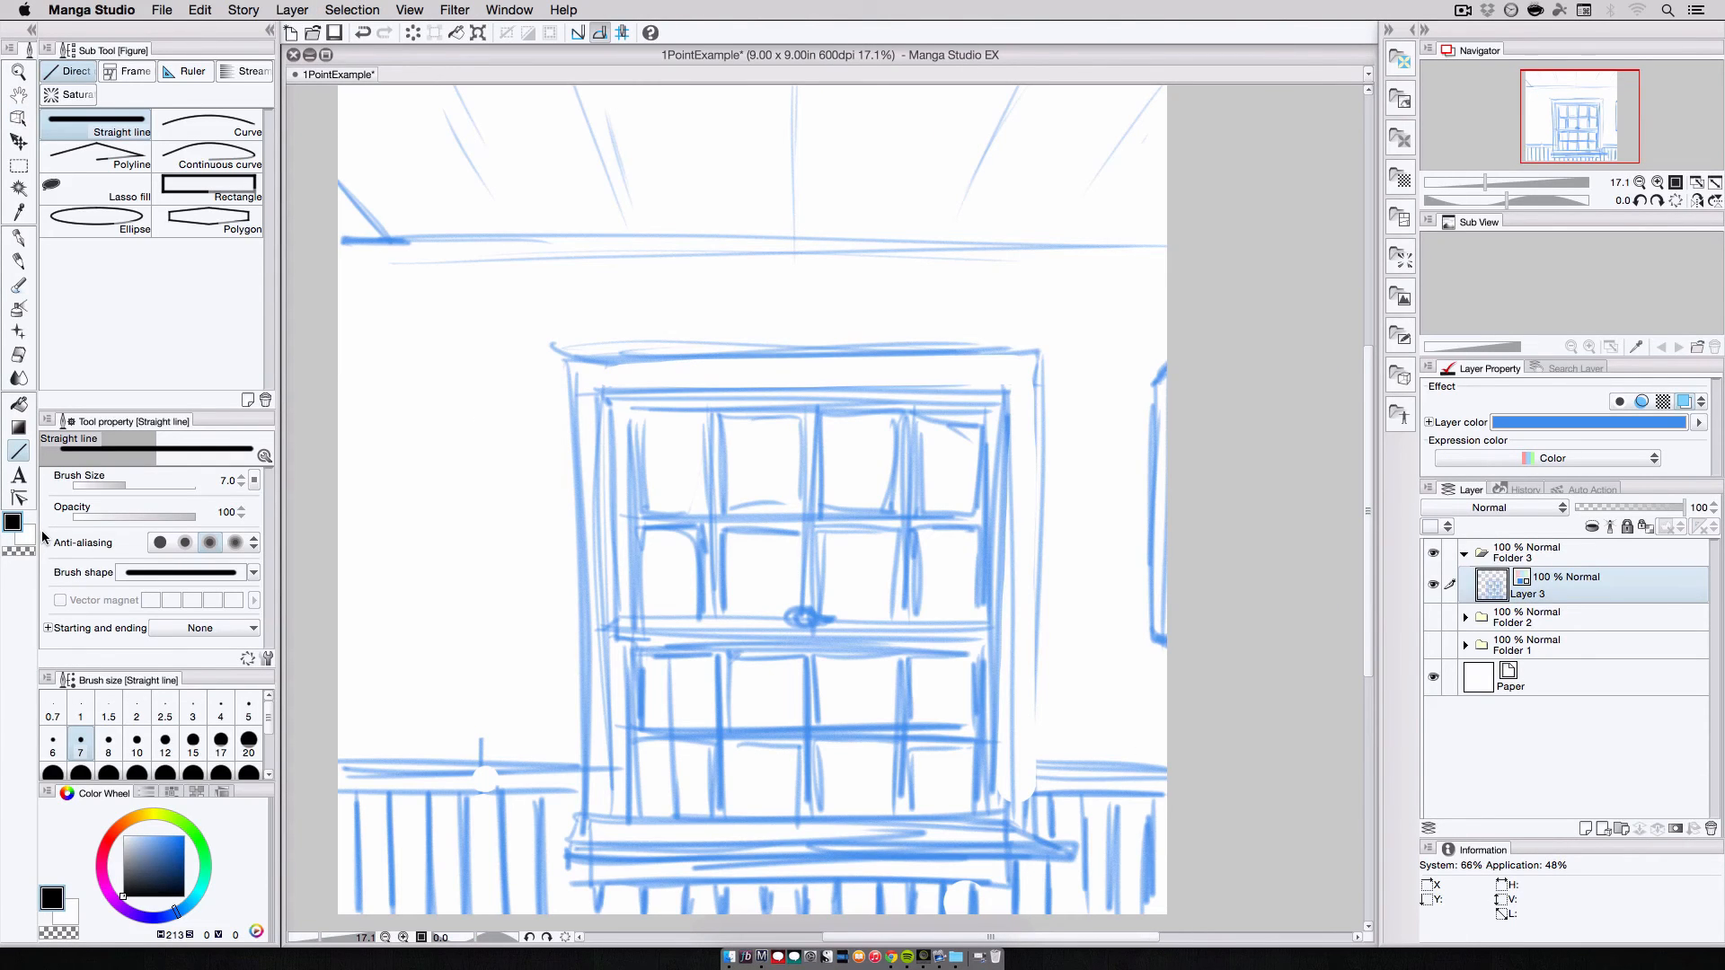
mouse_move(1034, 167)
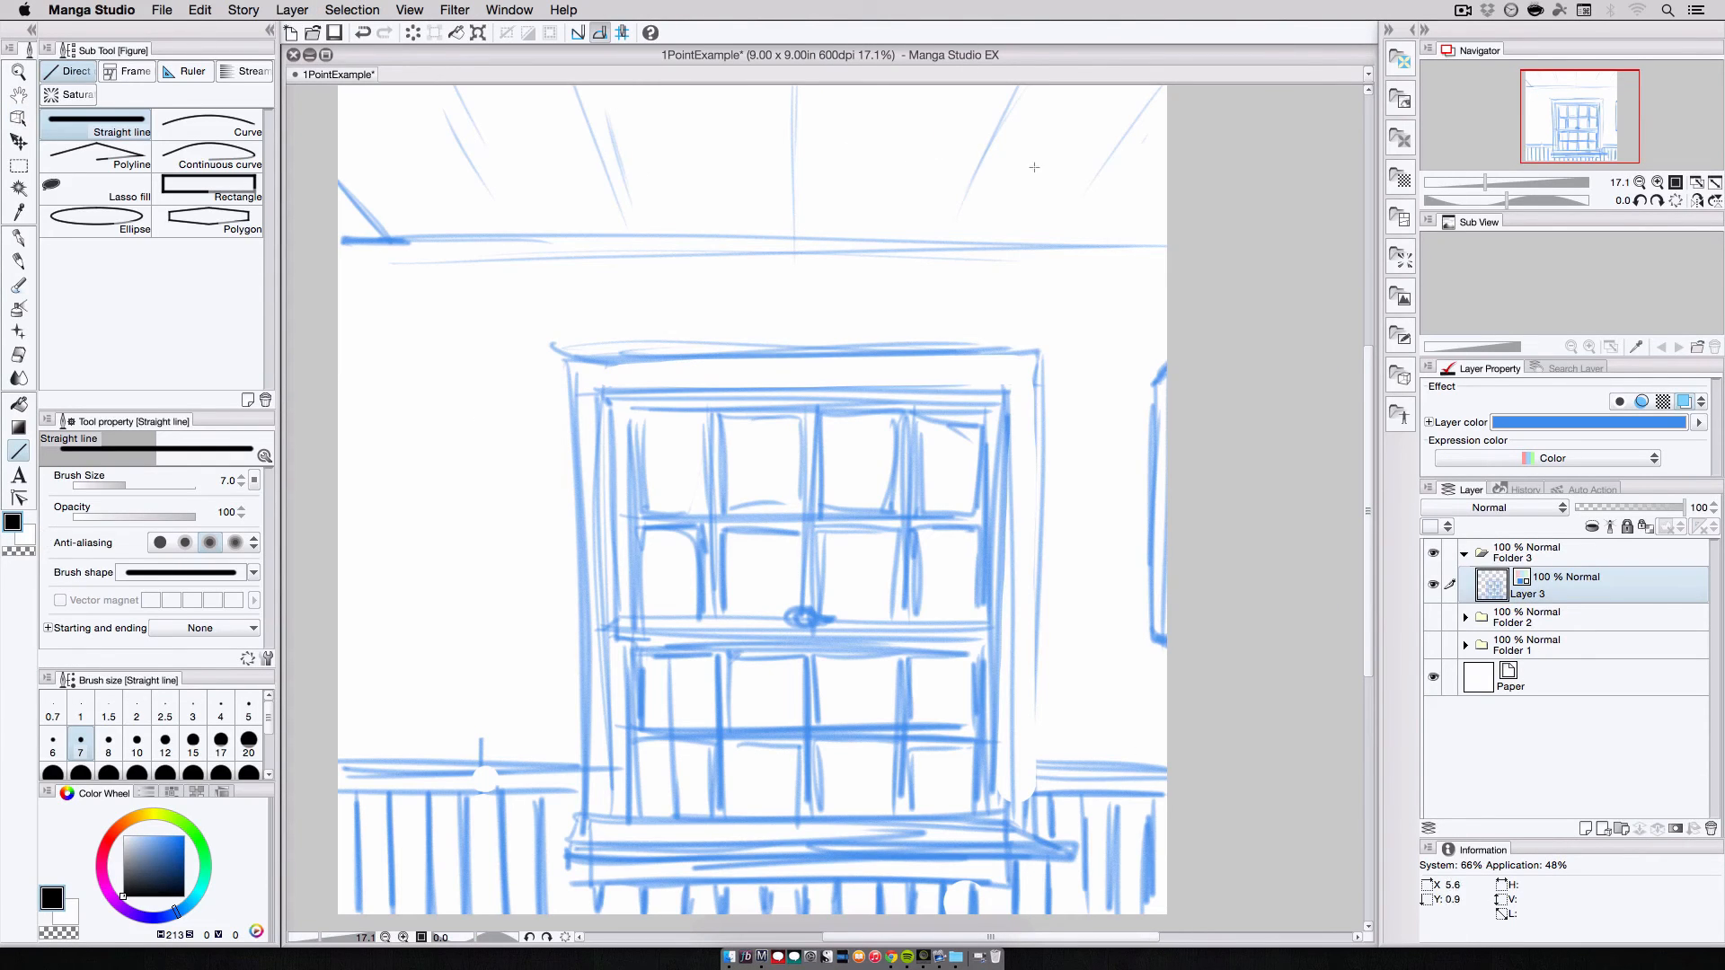
mouse_move(1273, 653)
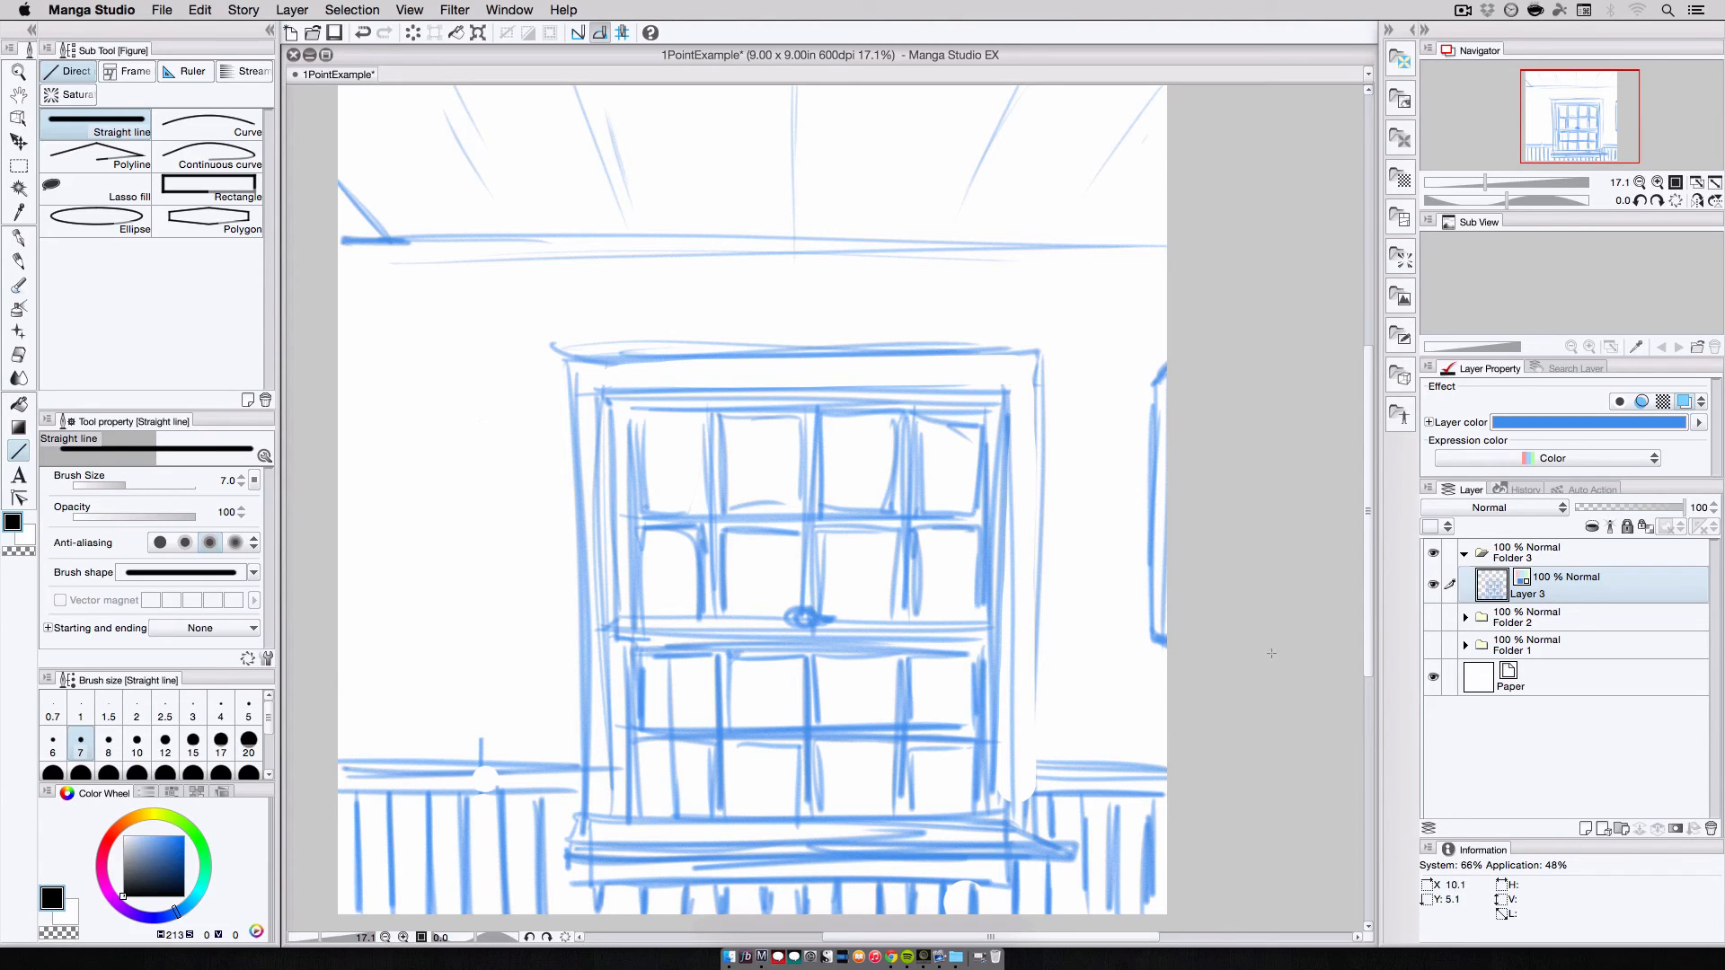